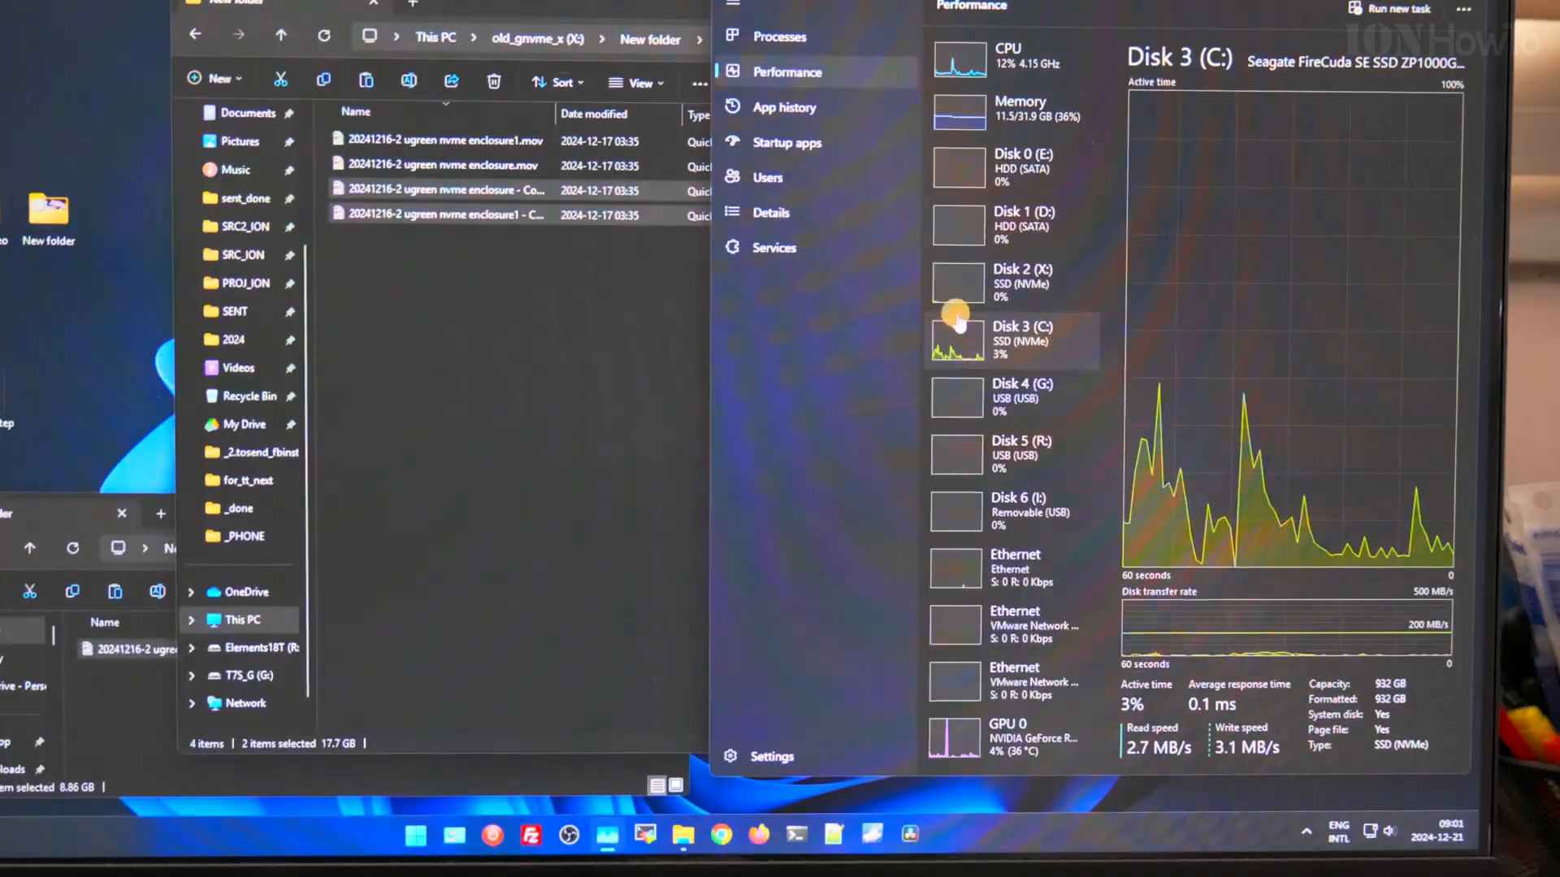
Check the C: drive's activity graph, close Task Manager and return to the Magician dashboard.
left_click(1009, 281)
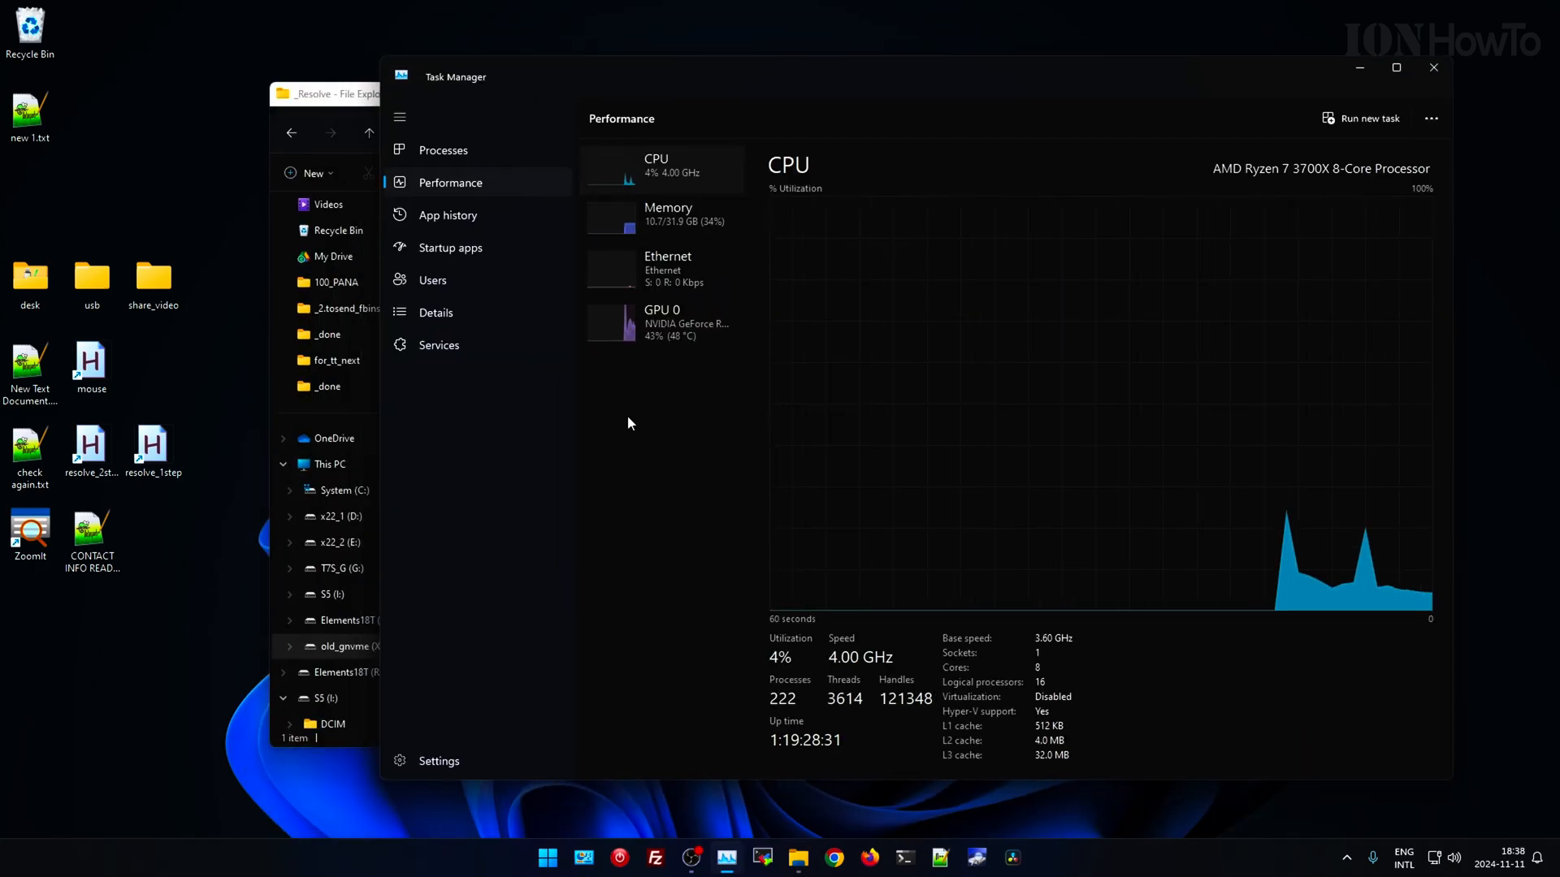
mouse_move(1433, 68)
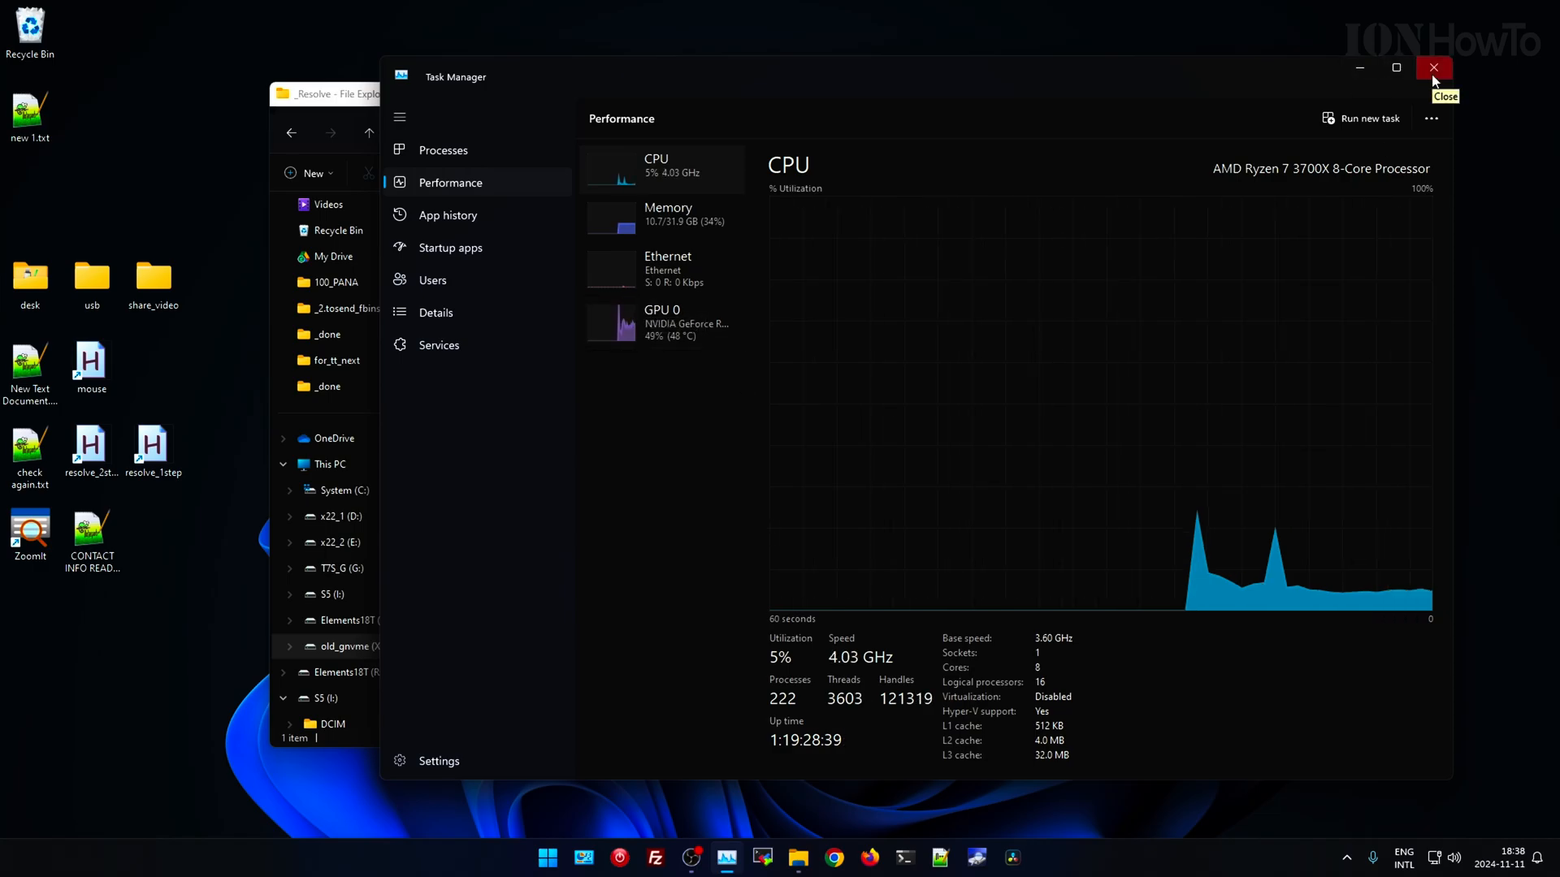
left_click(1433, 68)
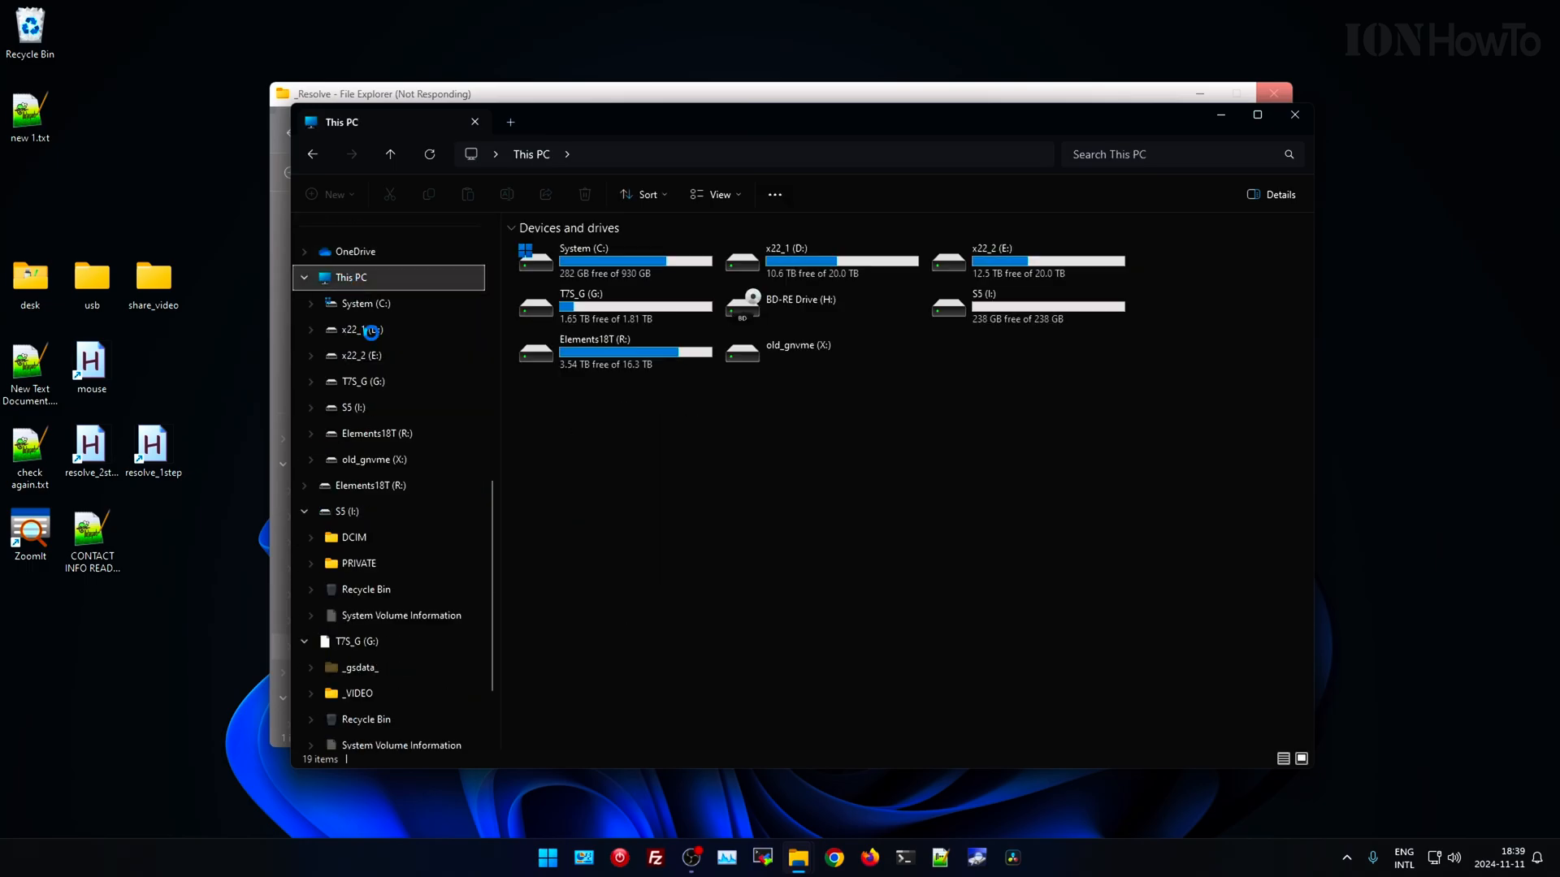
left_click(546, 858)
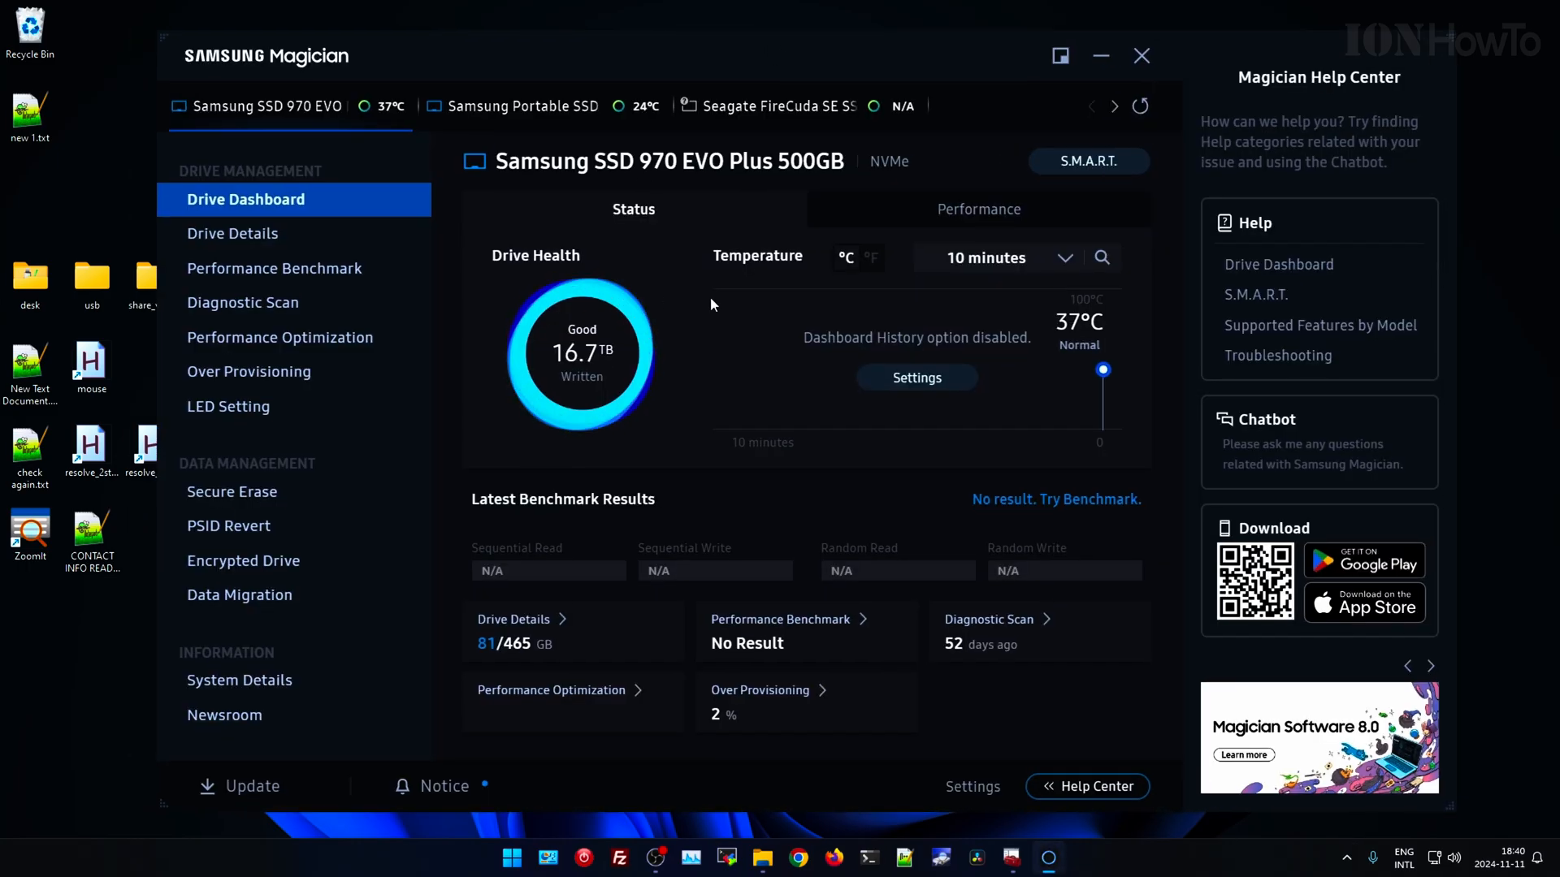
View the 970 EVO's live performance, bring up Drive Details and dismiss the Explorer not-responding report.
left_click(978, 209)
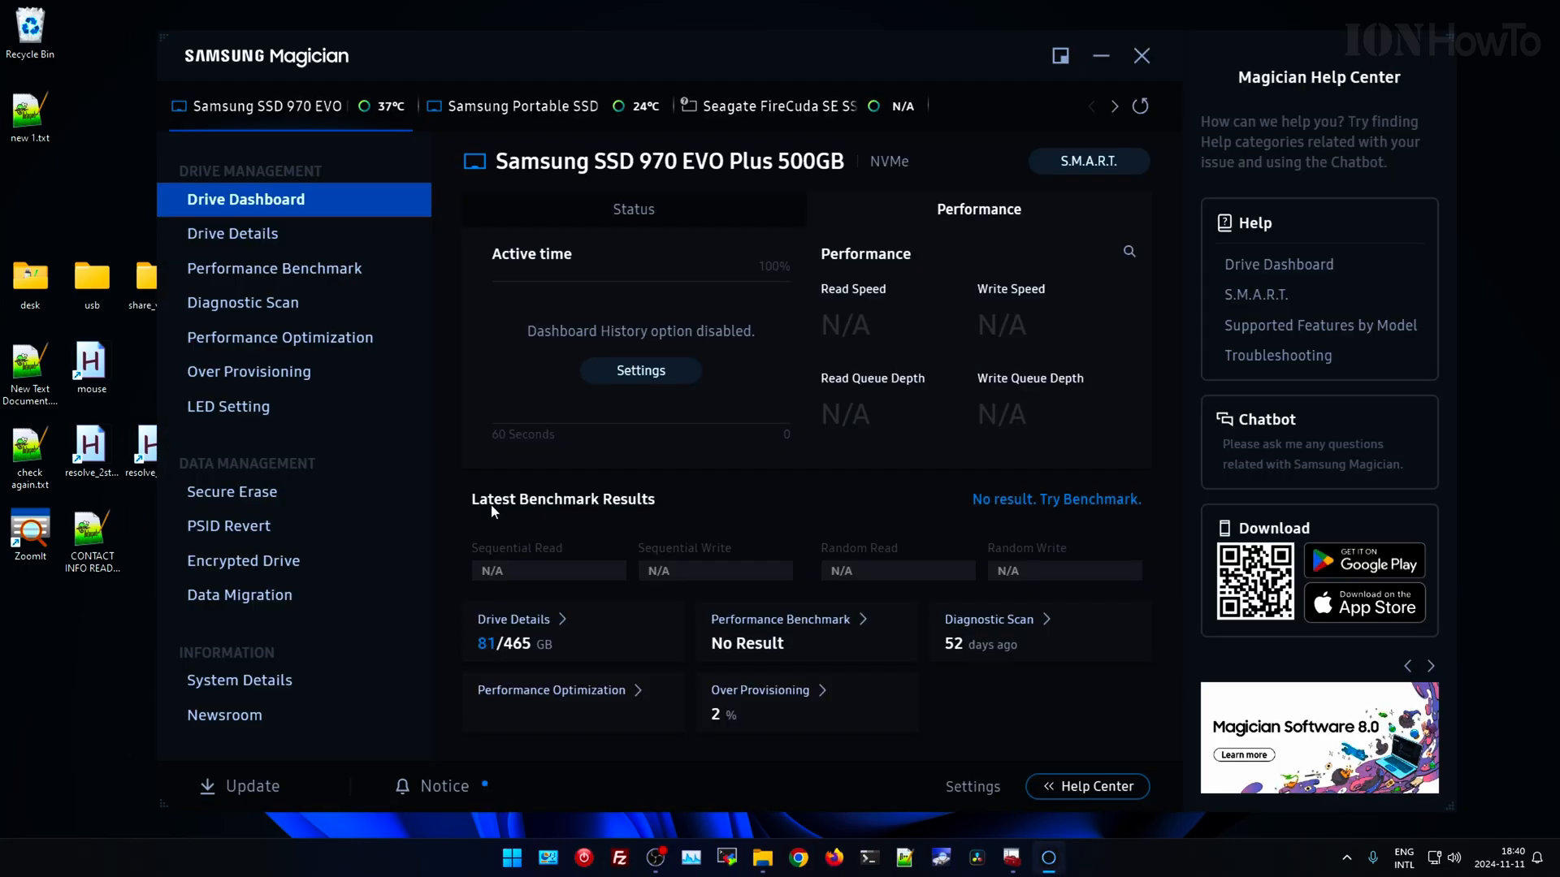
left_click(233, 232)
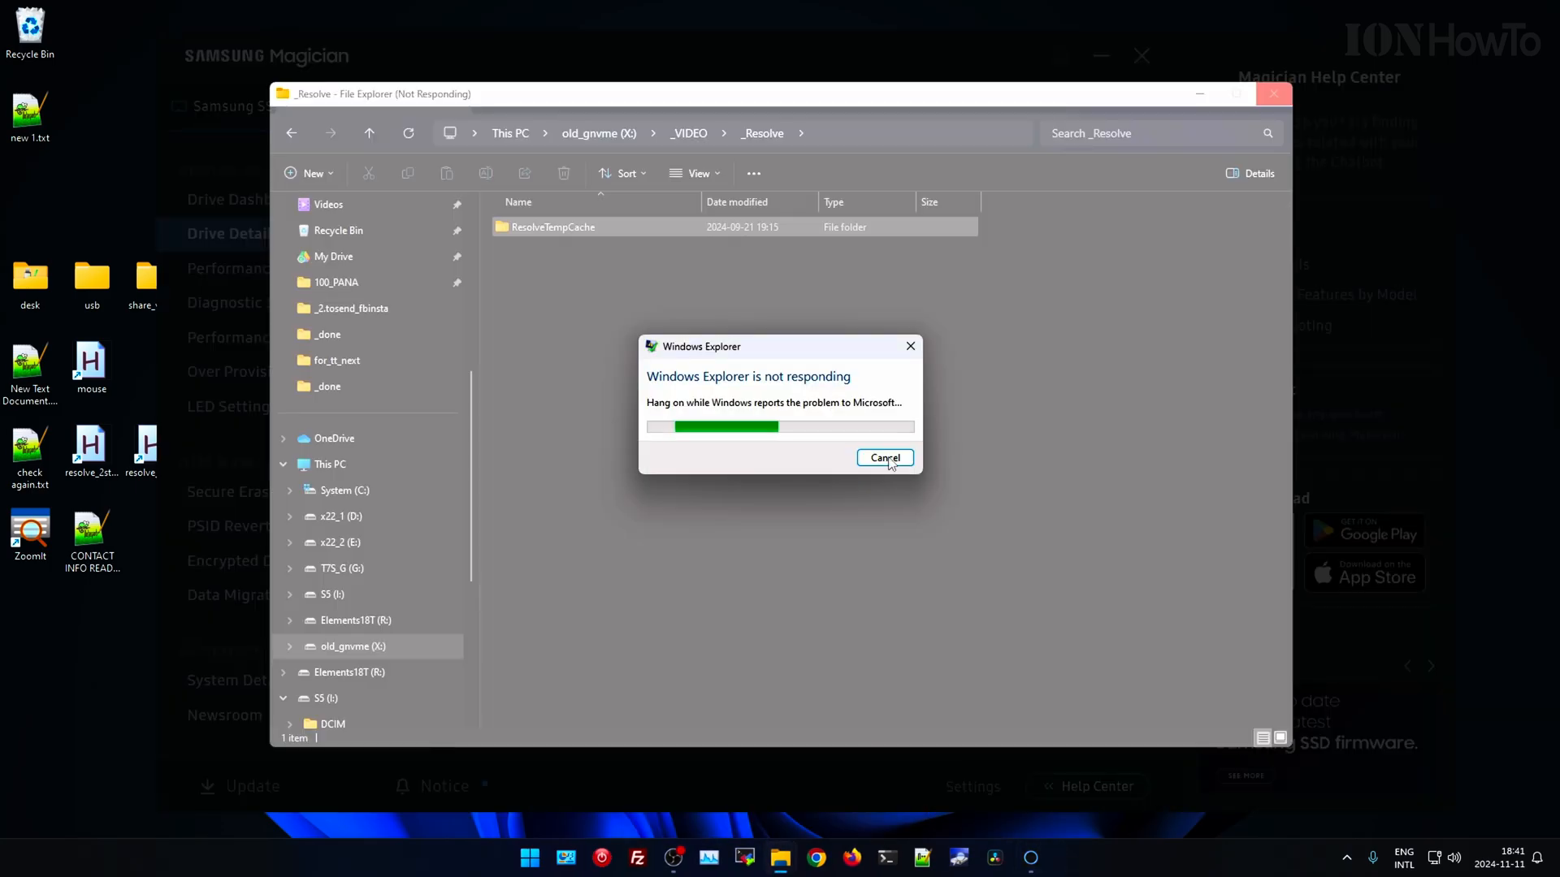
left_click(884, 458)
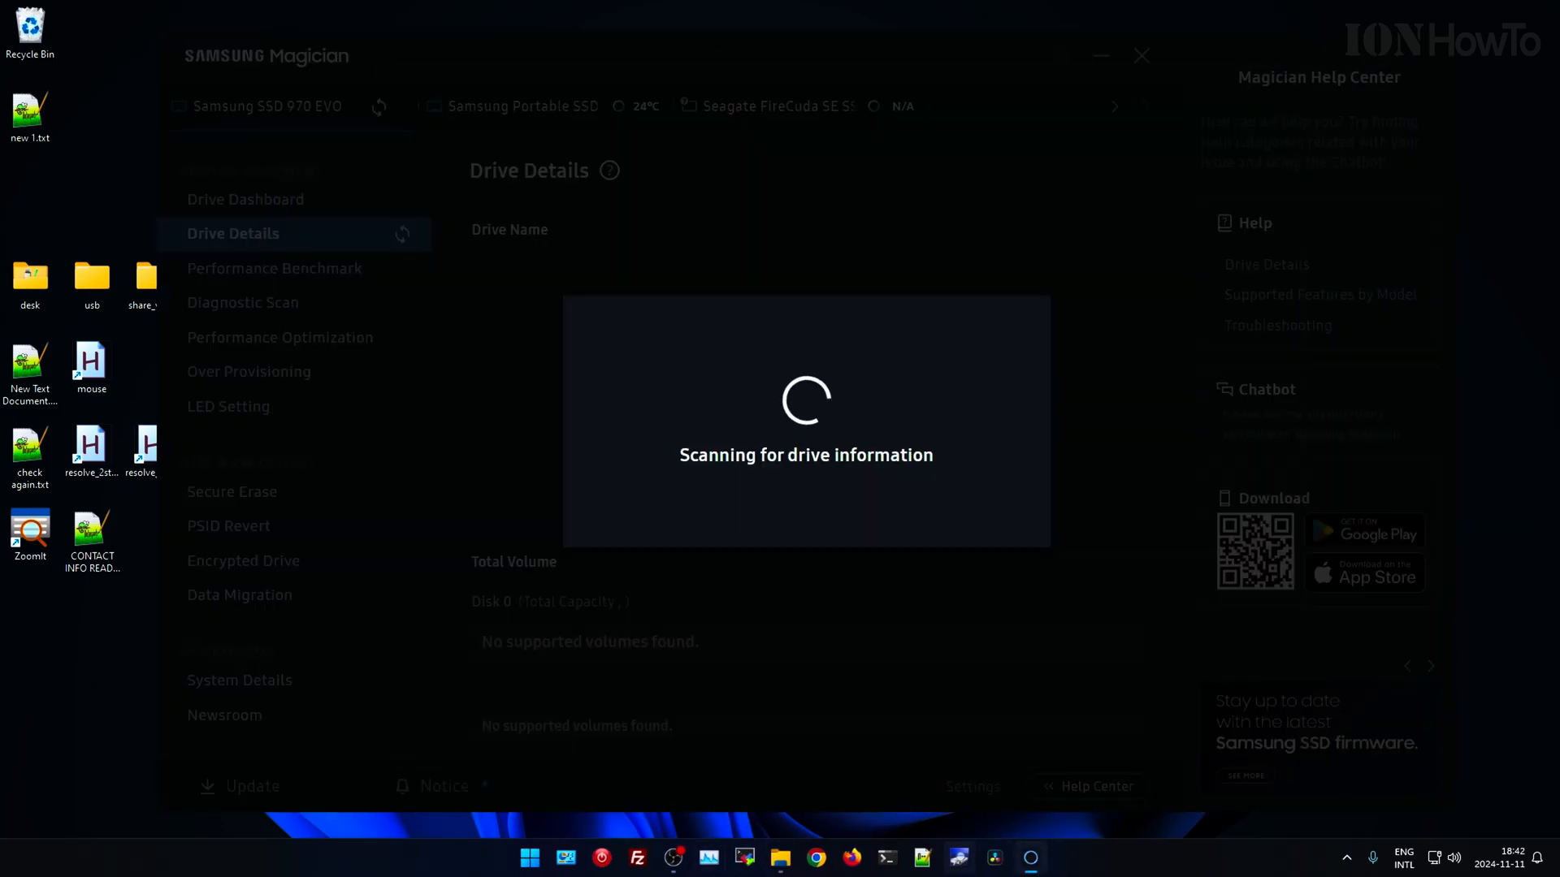
left_click(672, 858)
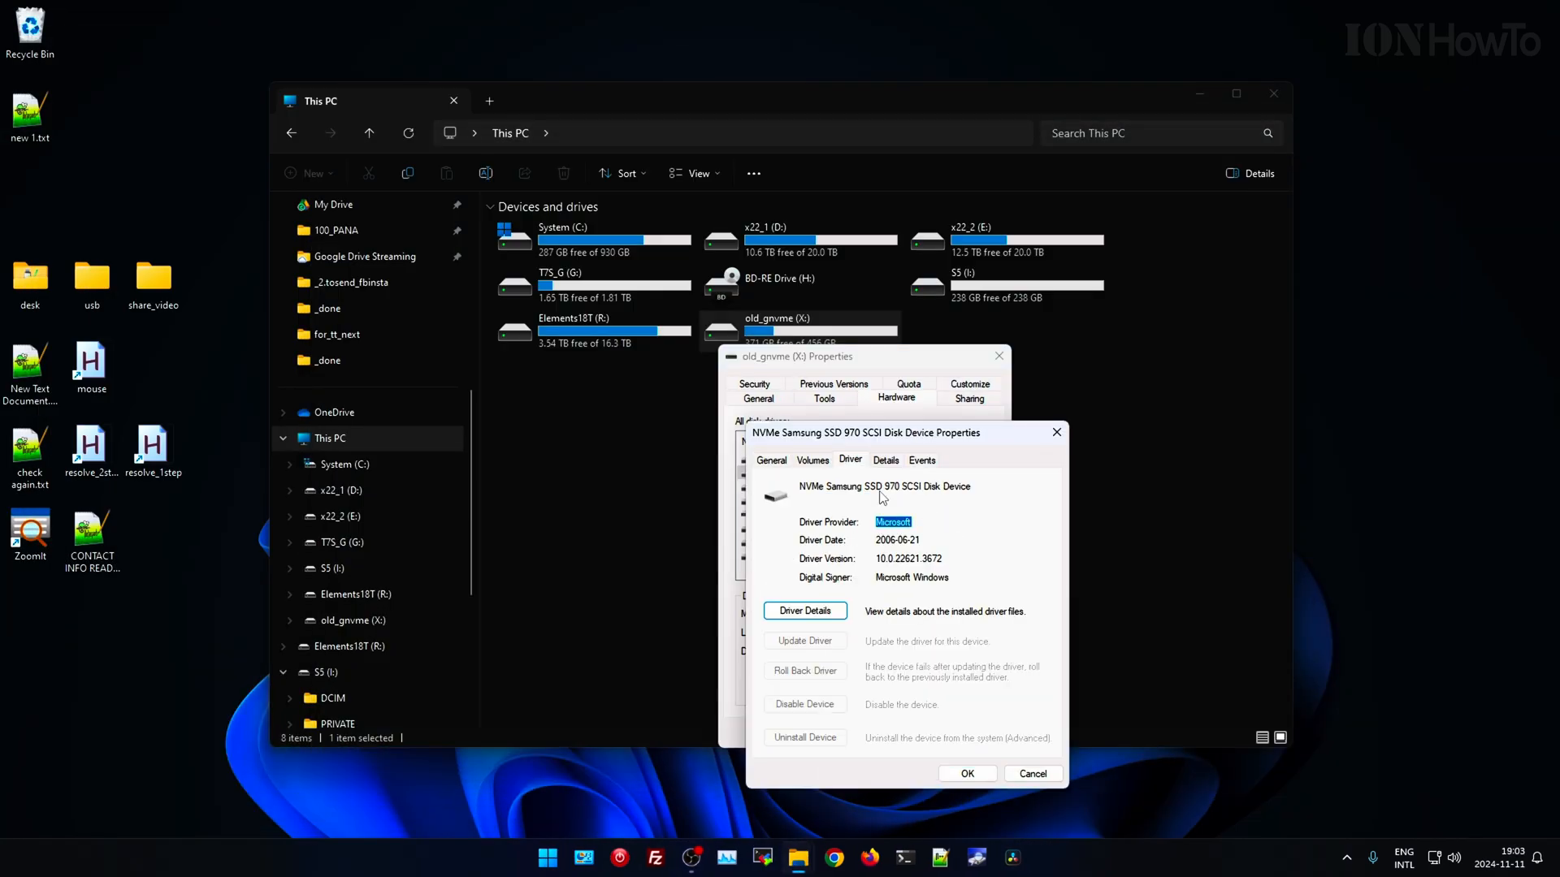
Show the Driver tab for the NVMe Samsung SSD 970, Microsoft driver 10.0.22621.3672.
left_click(884, 460)
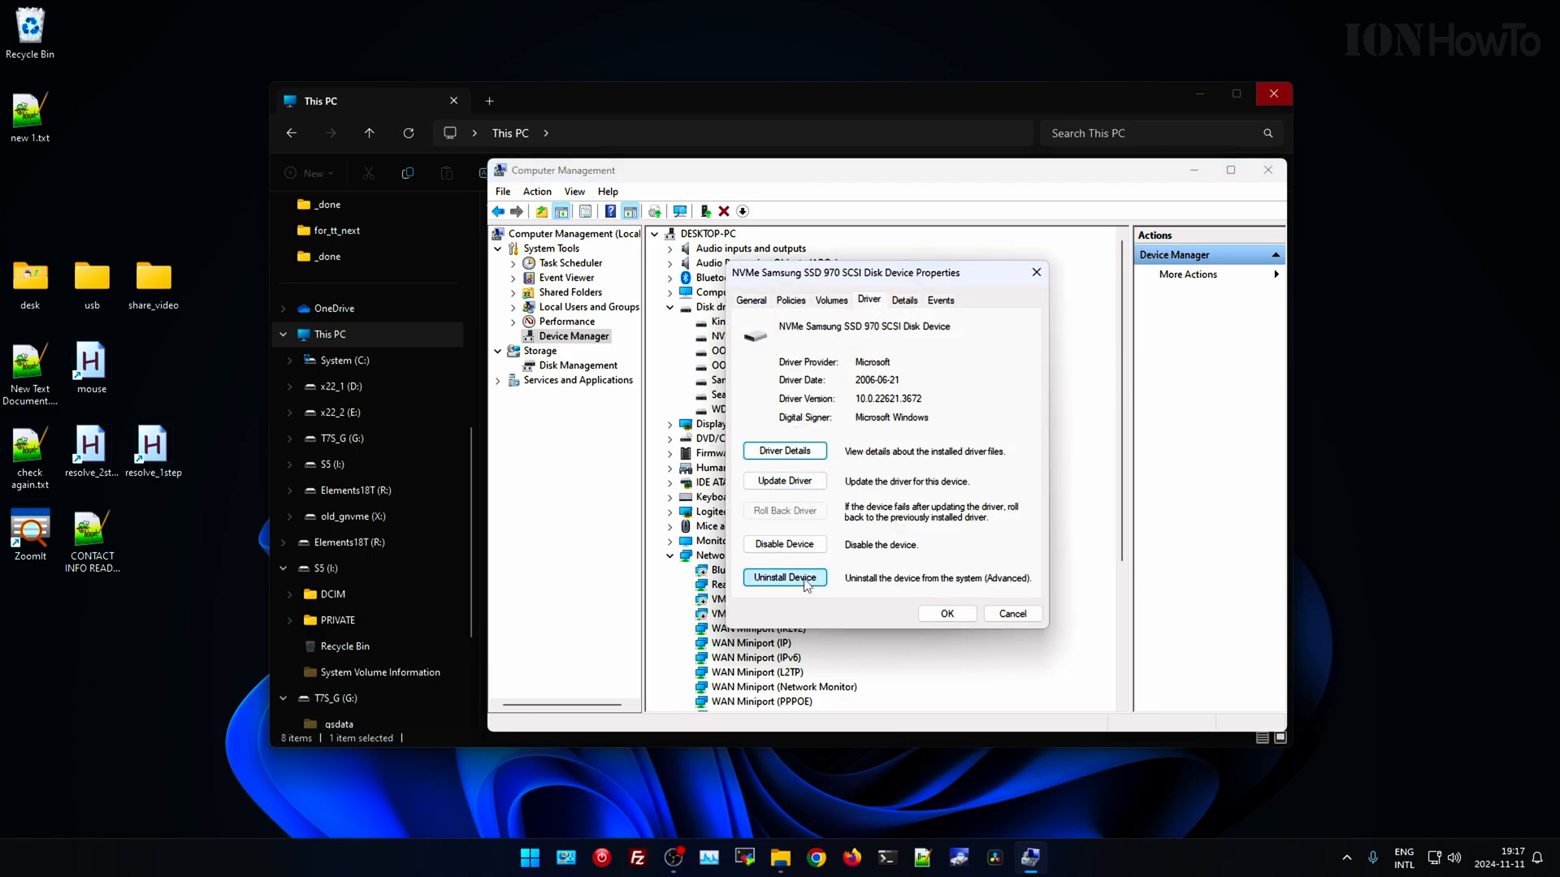
Update the driver, browsing to the Samsung folder C:\Program Files\Samsung\Driver\970_Win10_64.
left_click(785, 481)
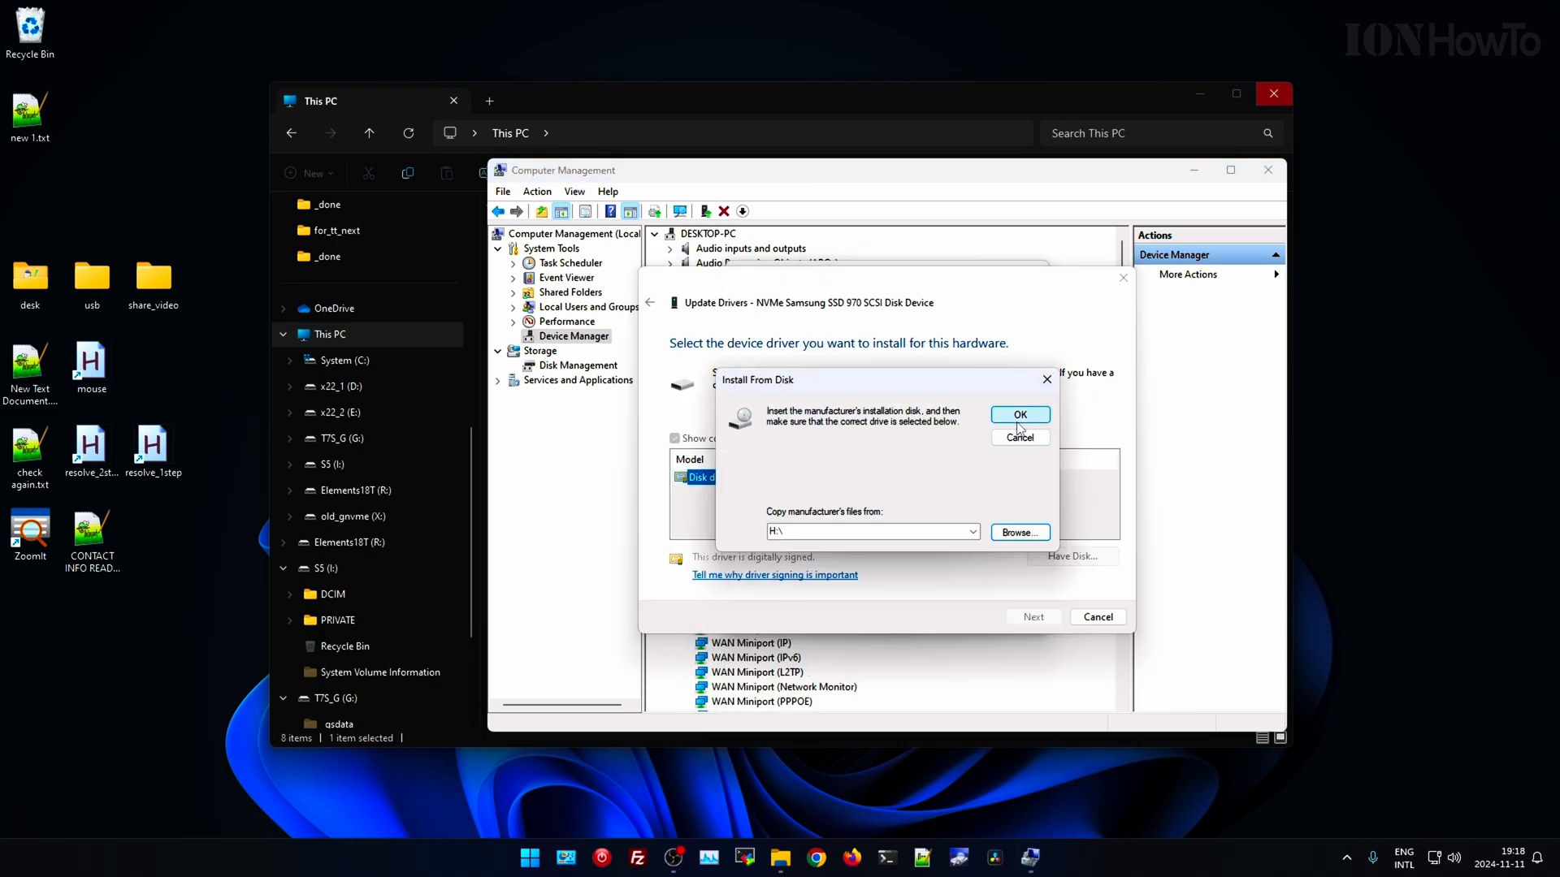
left_click(1020, 415)
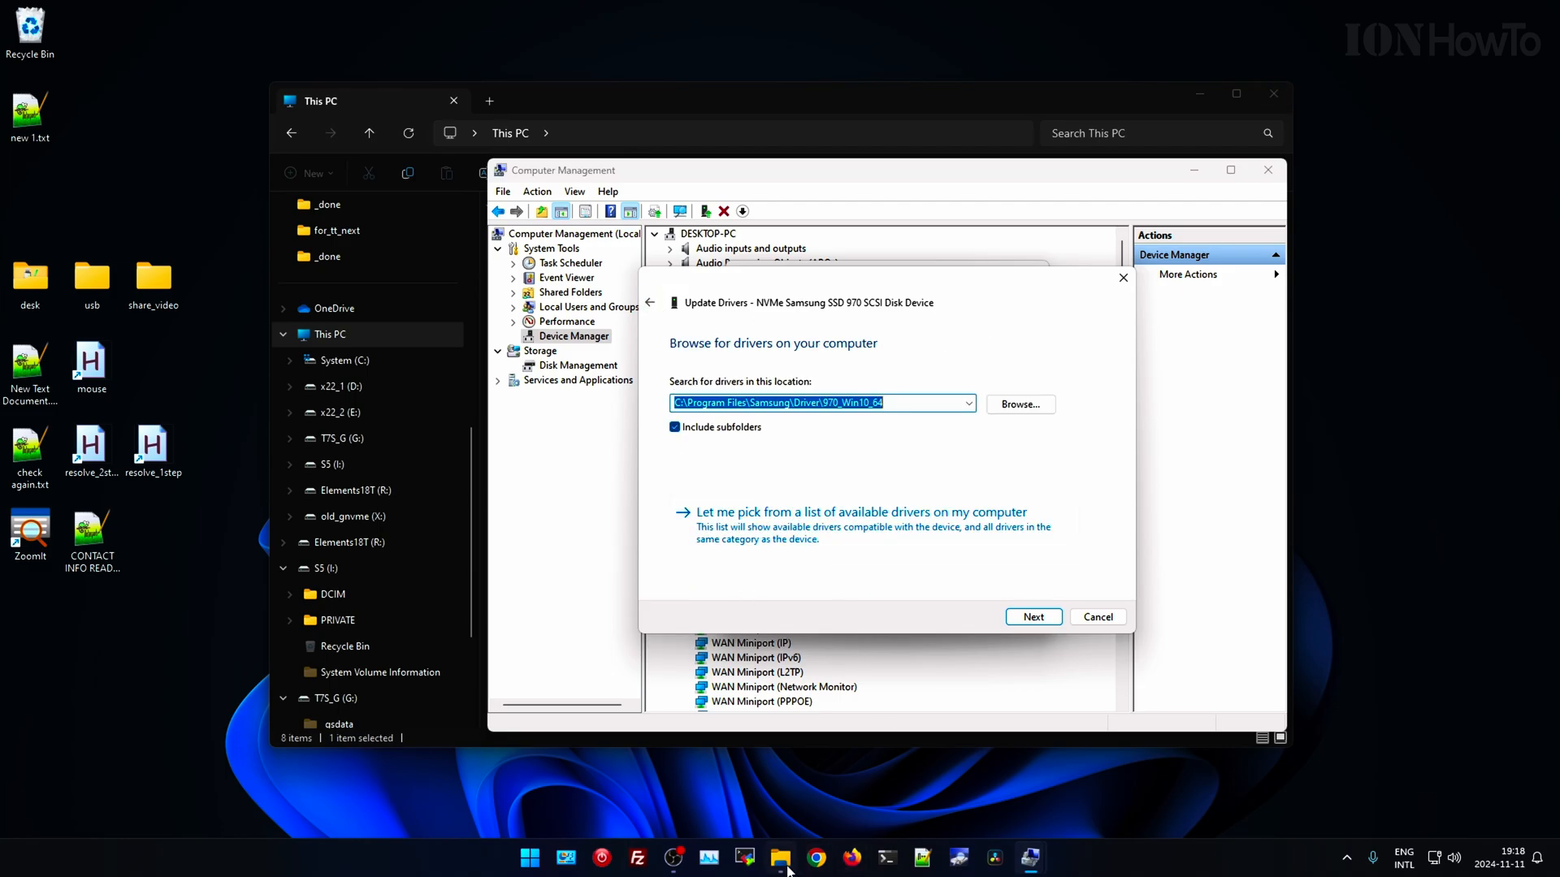
type("sa")
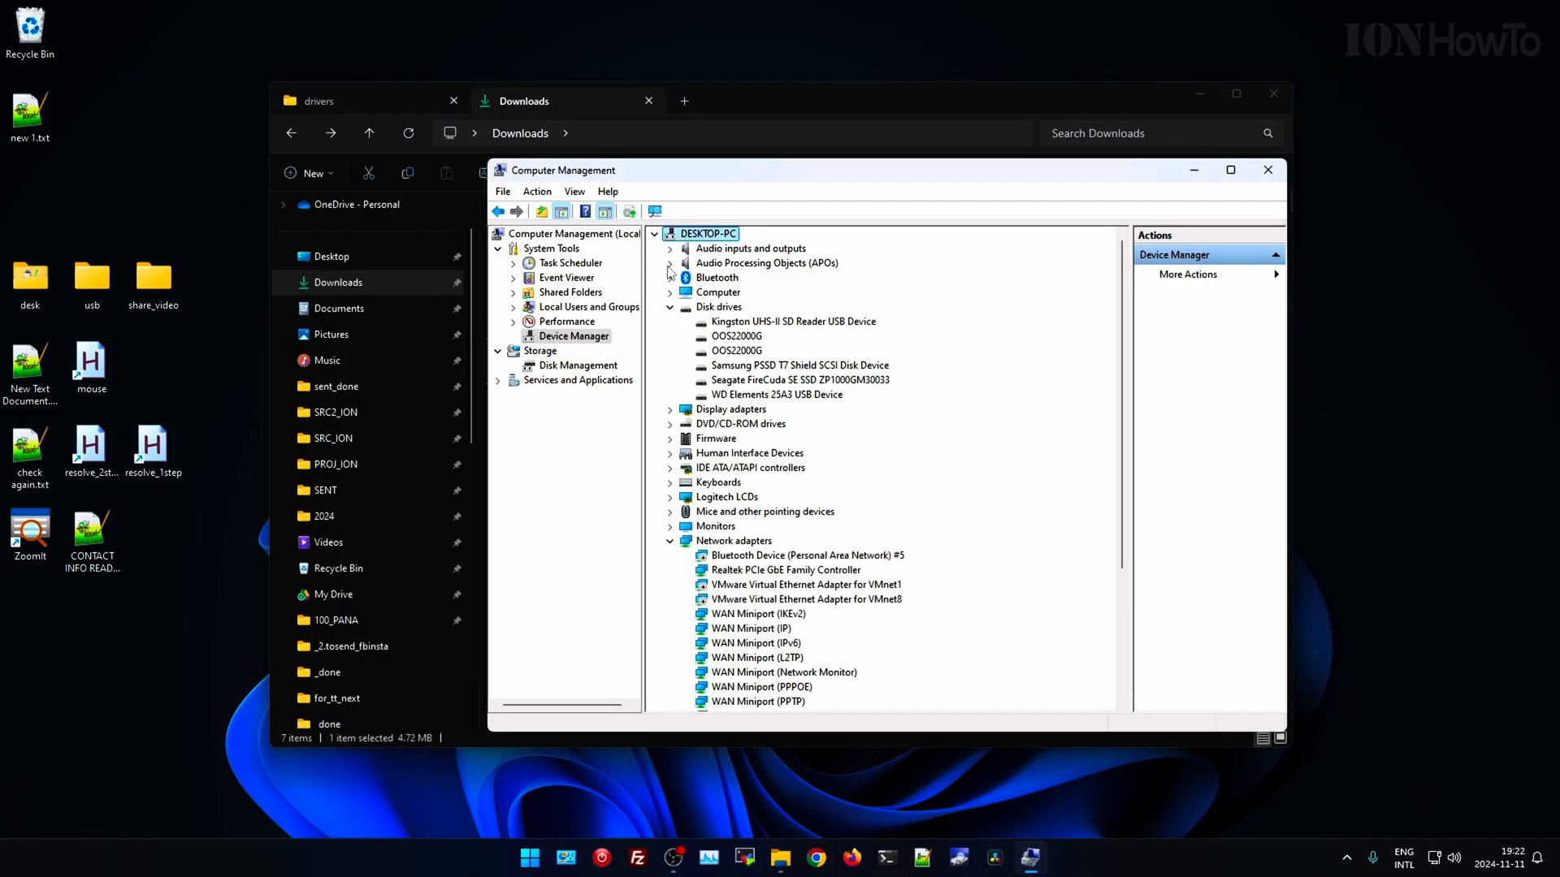
Inspect the Samsung SSD 970 EVO Plus 500GB properties, copying its driver version number.
double_click(799, 365)
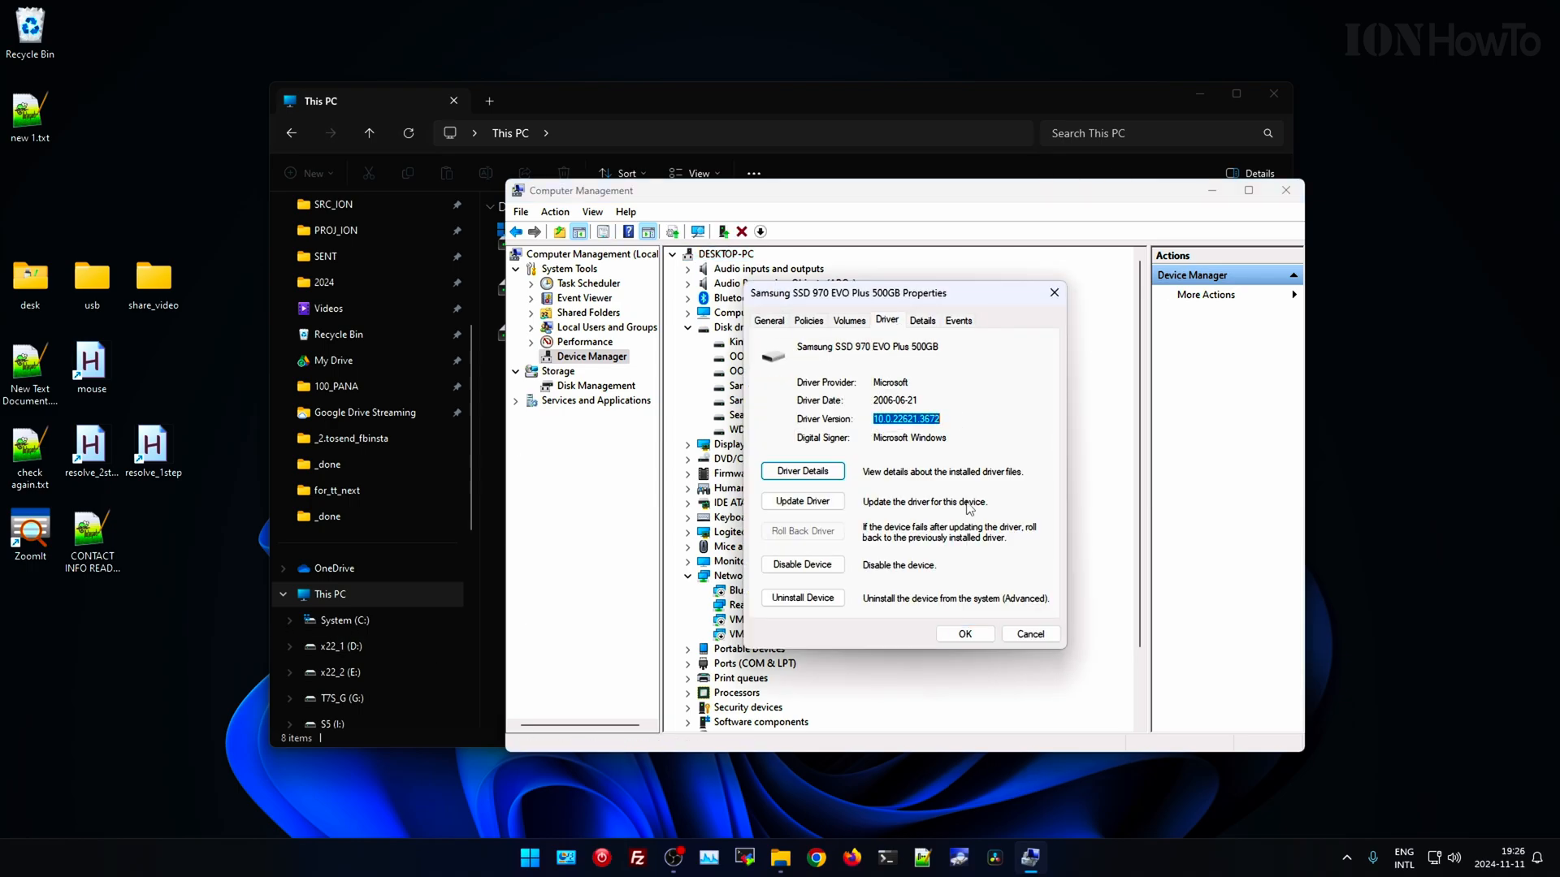
right_click(763, 399)
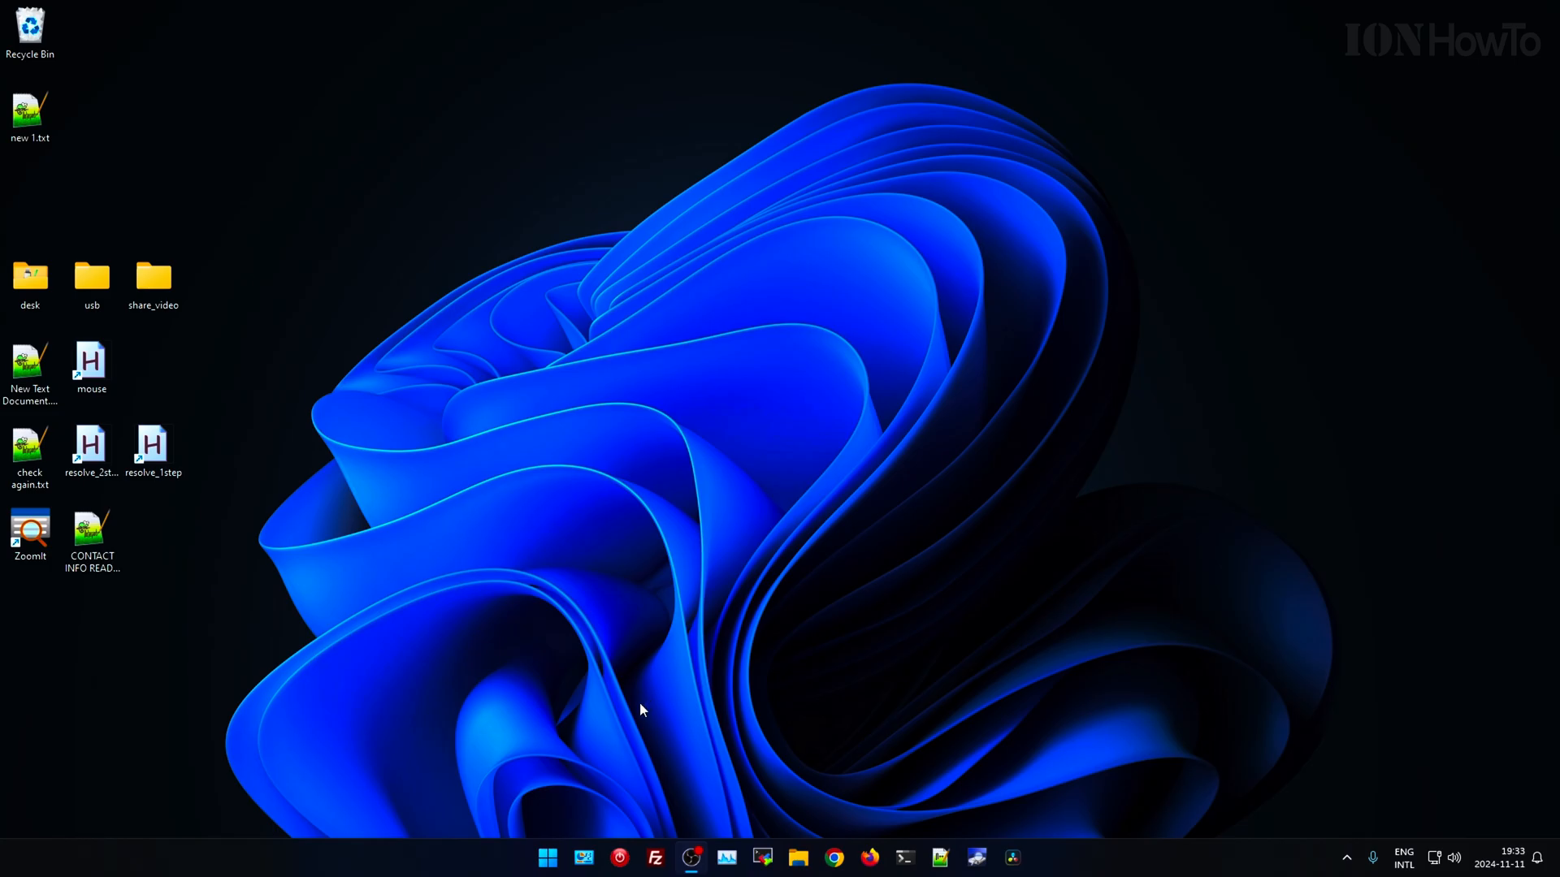
mouse_move(510, 583)
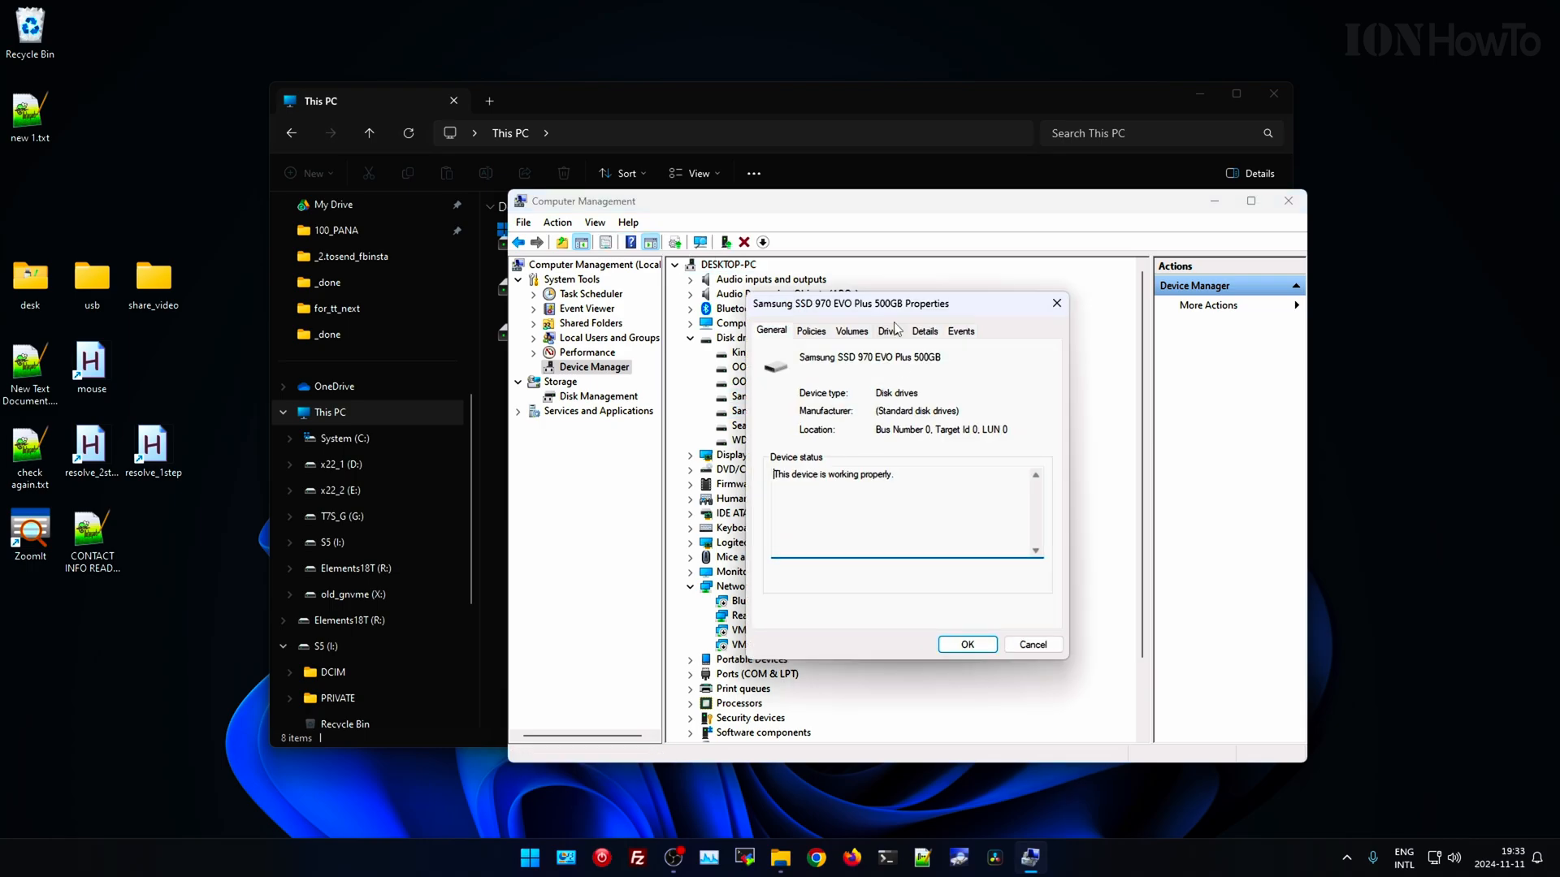
left_click(887, 330)
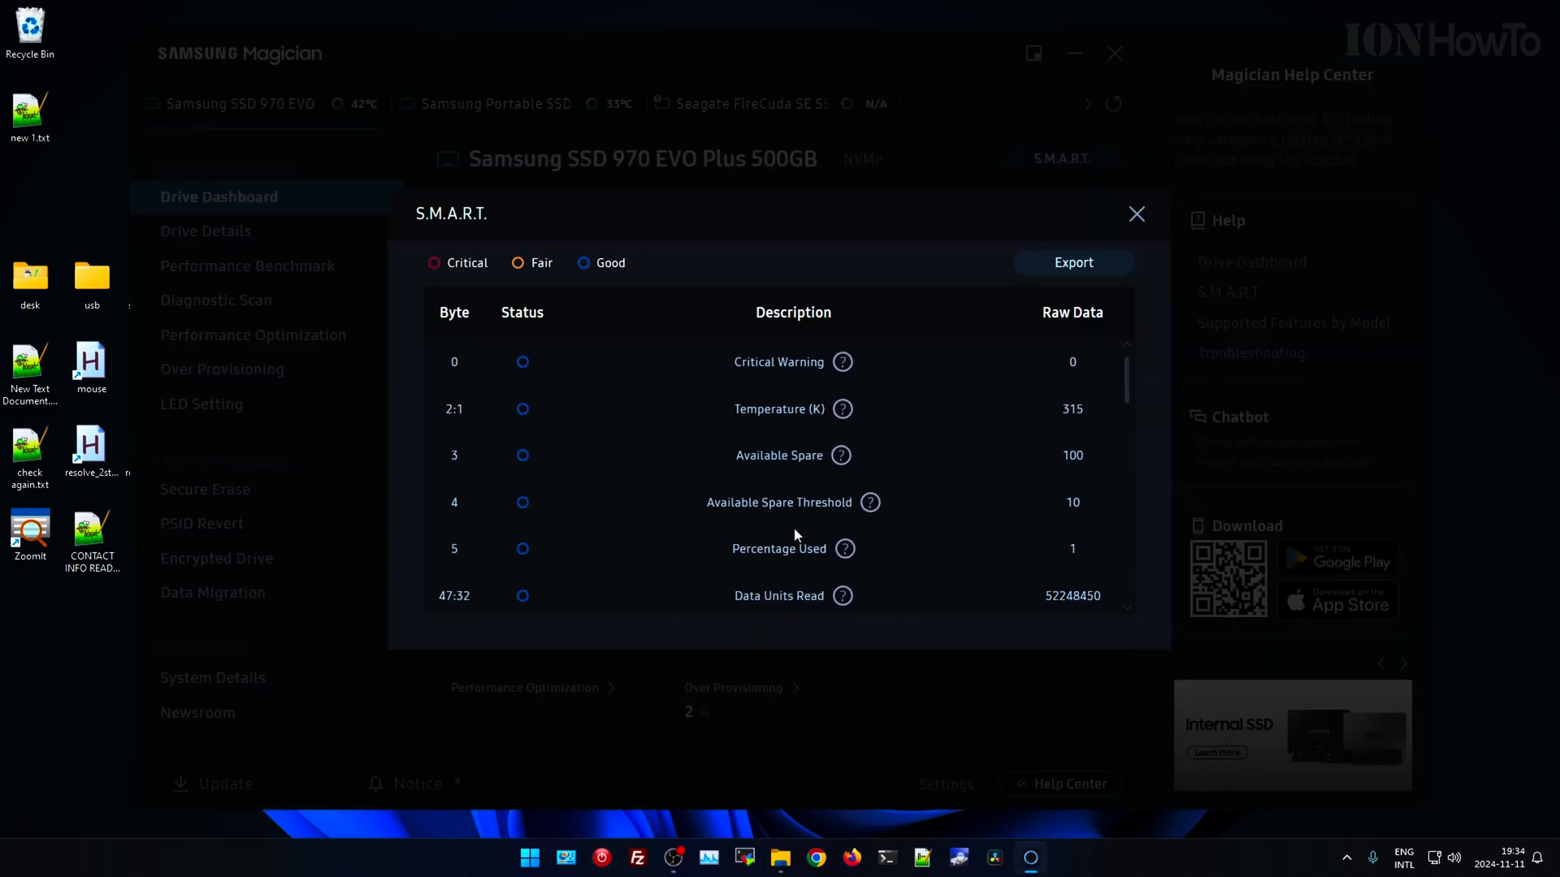
Close the S.M.A.R.T. table, then go through Over Provisioning, a short Diagnostic Scan and the Help page.
left_click(1136, 214)
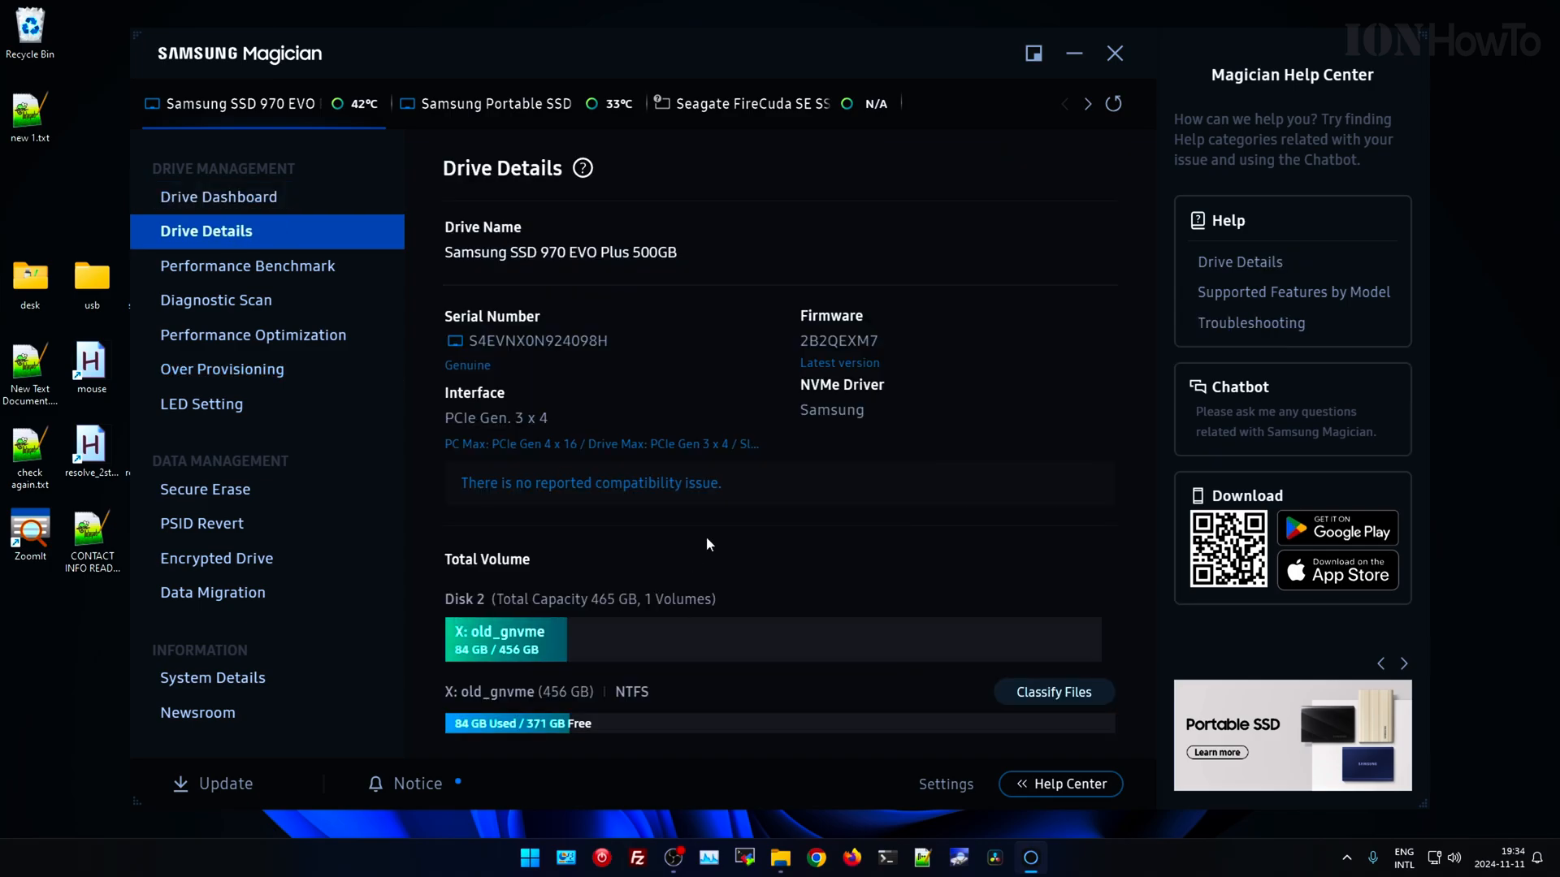
left_click(217, 197)
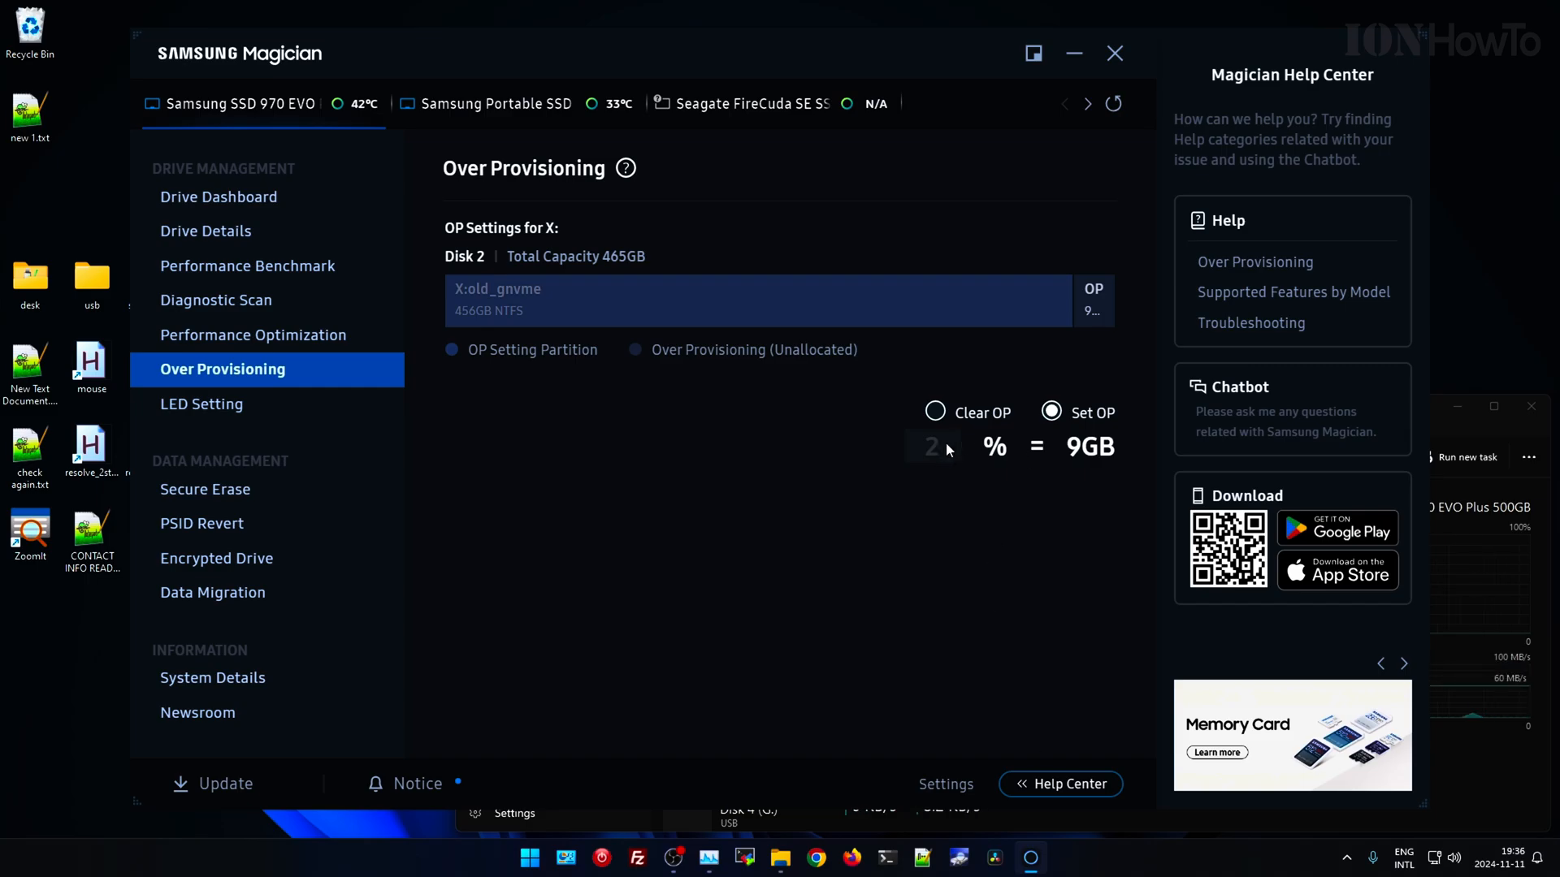
left_click(216, 299)
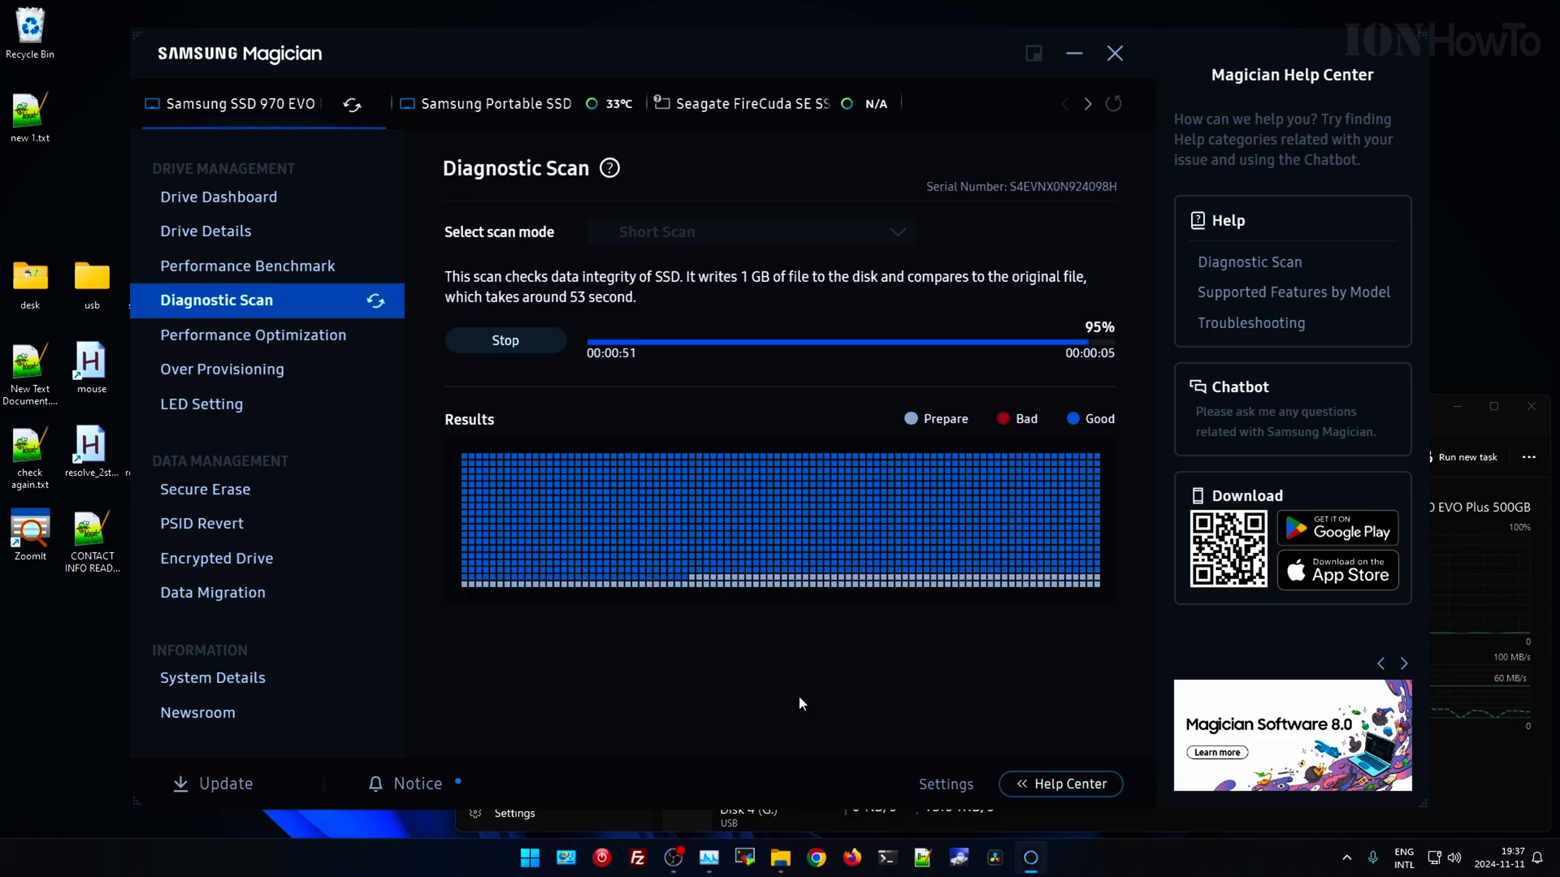
left_click(207, 230)
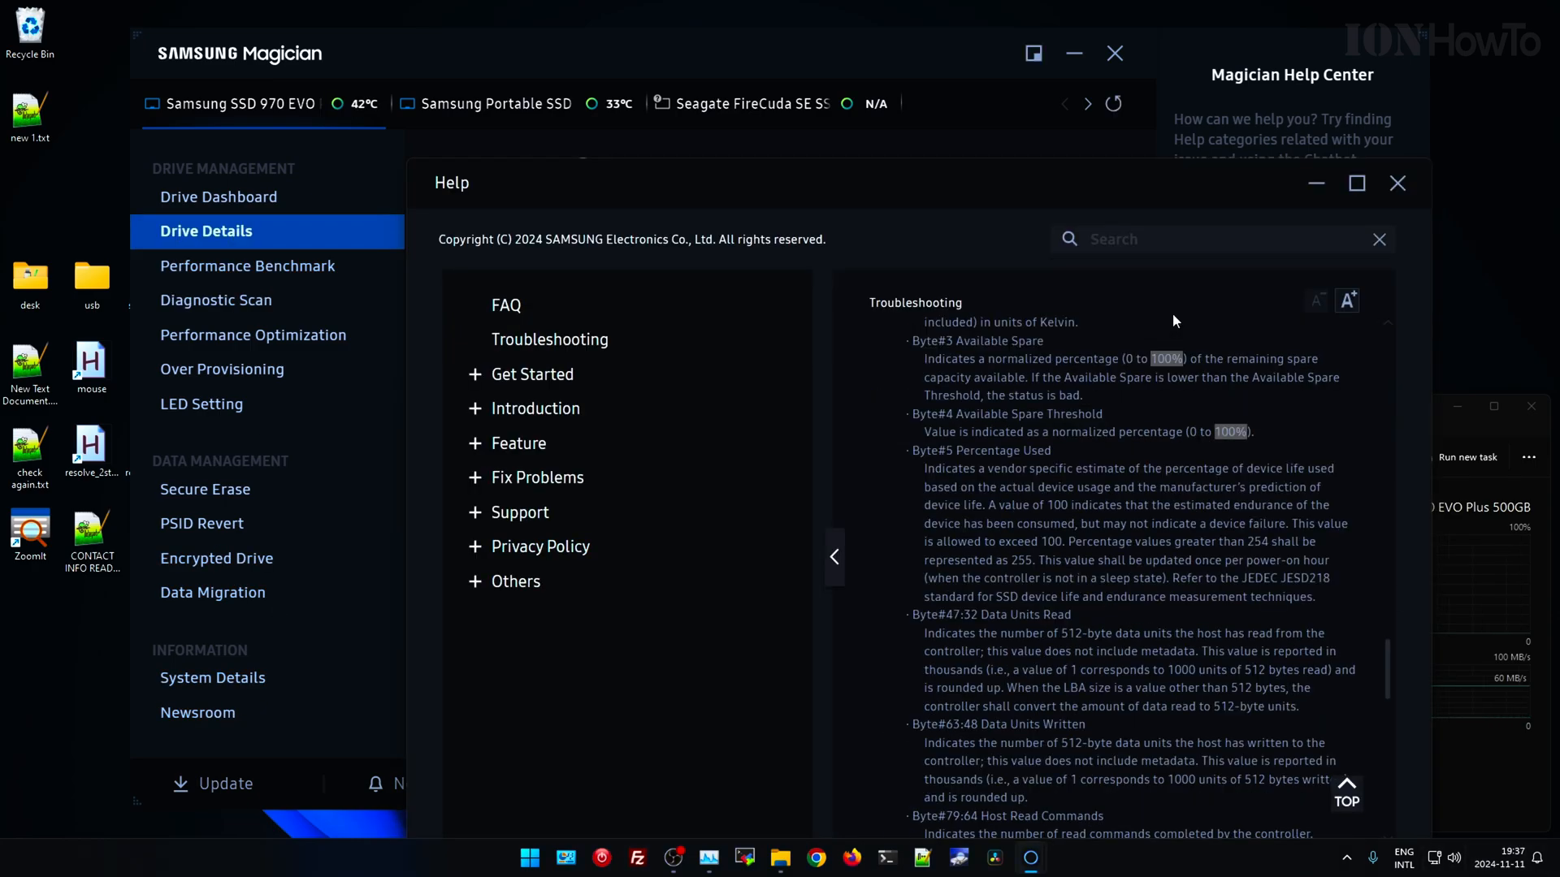
Review System Details with the full hardware list, then return to Drive Details.
left_click(211, 677)
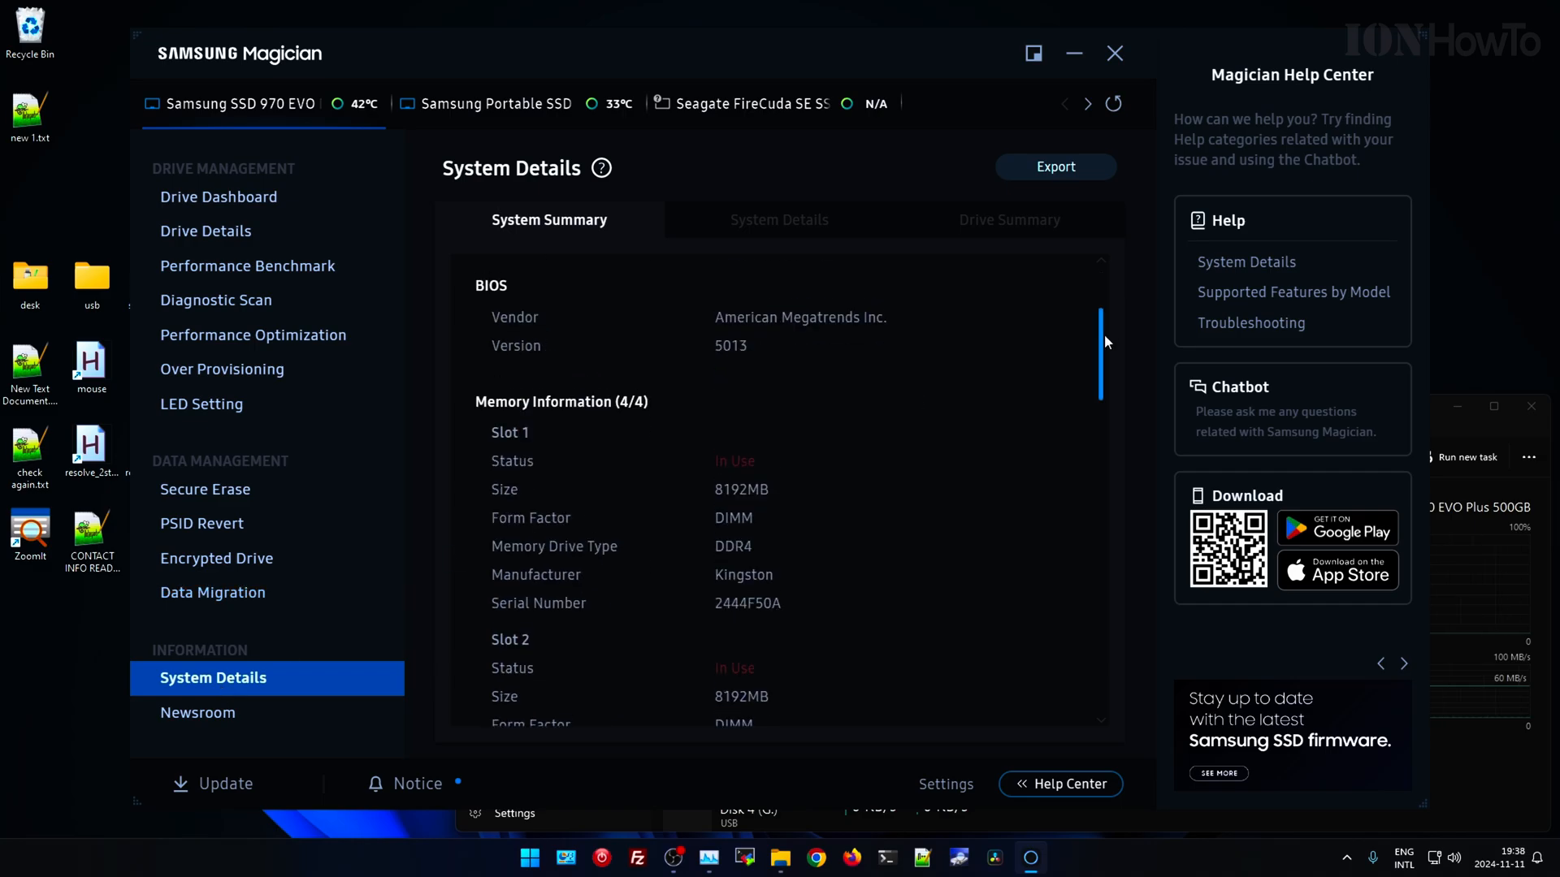
left_click(779, 220)
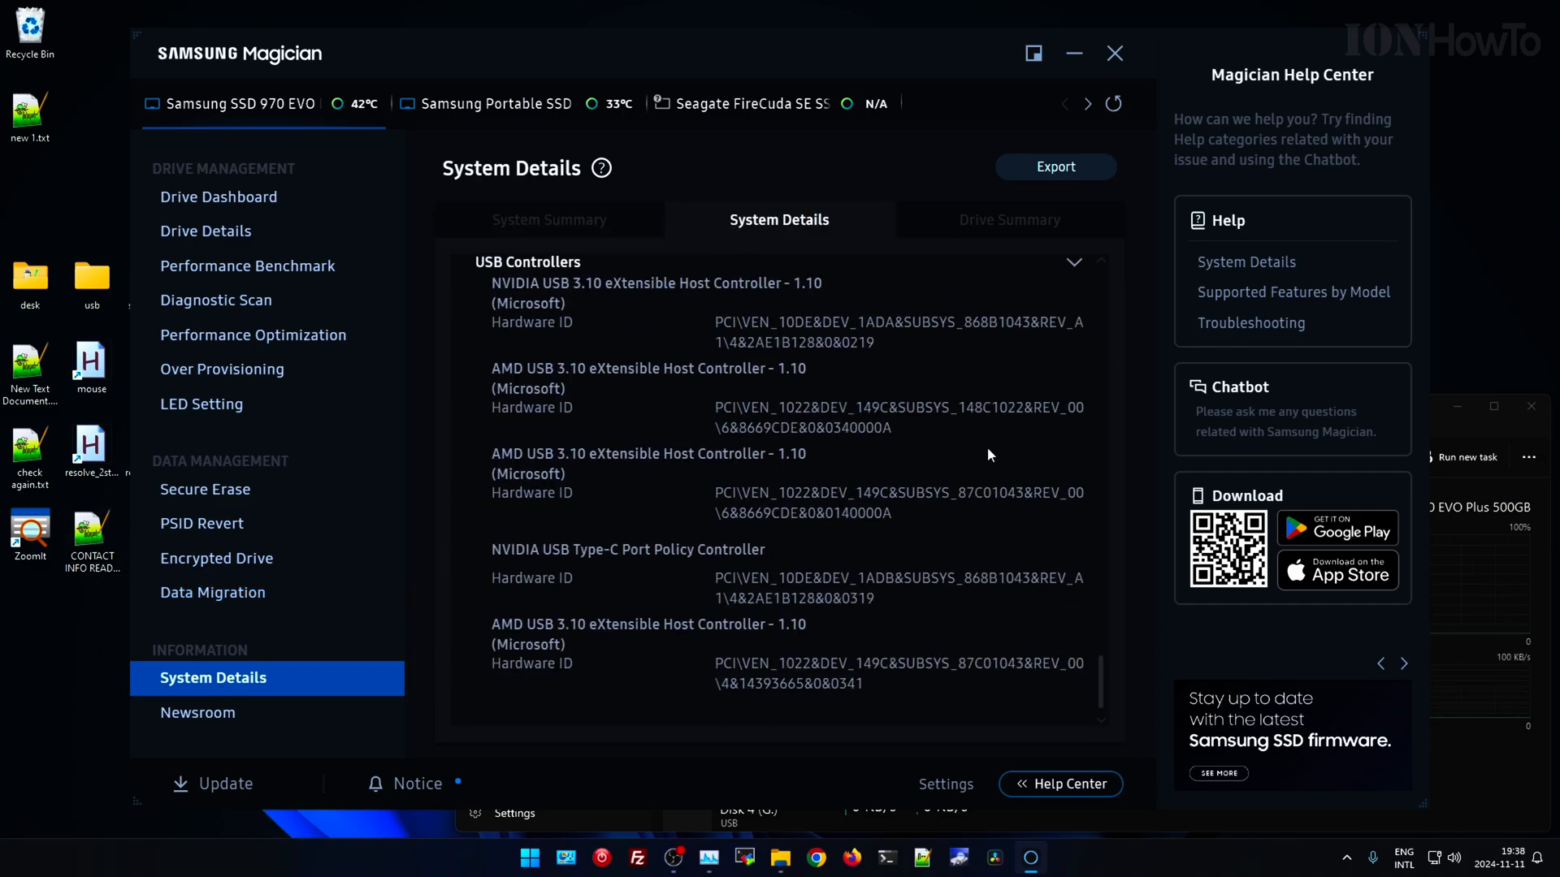
left_click(219, 197)
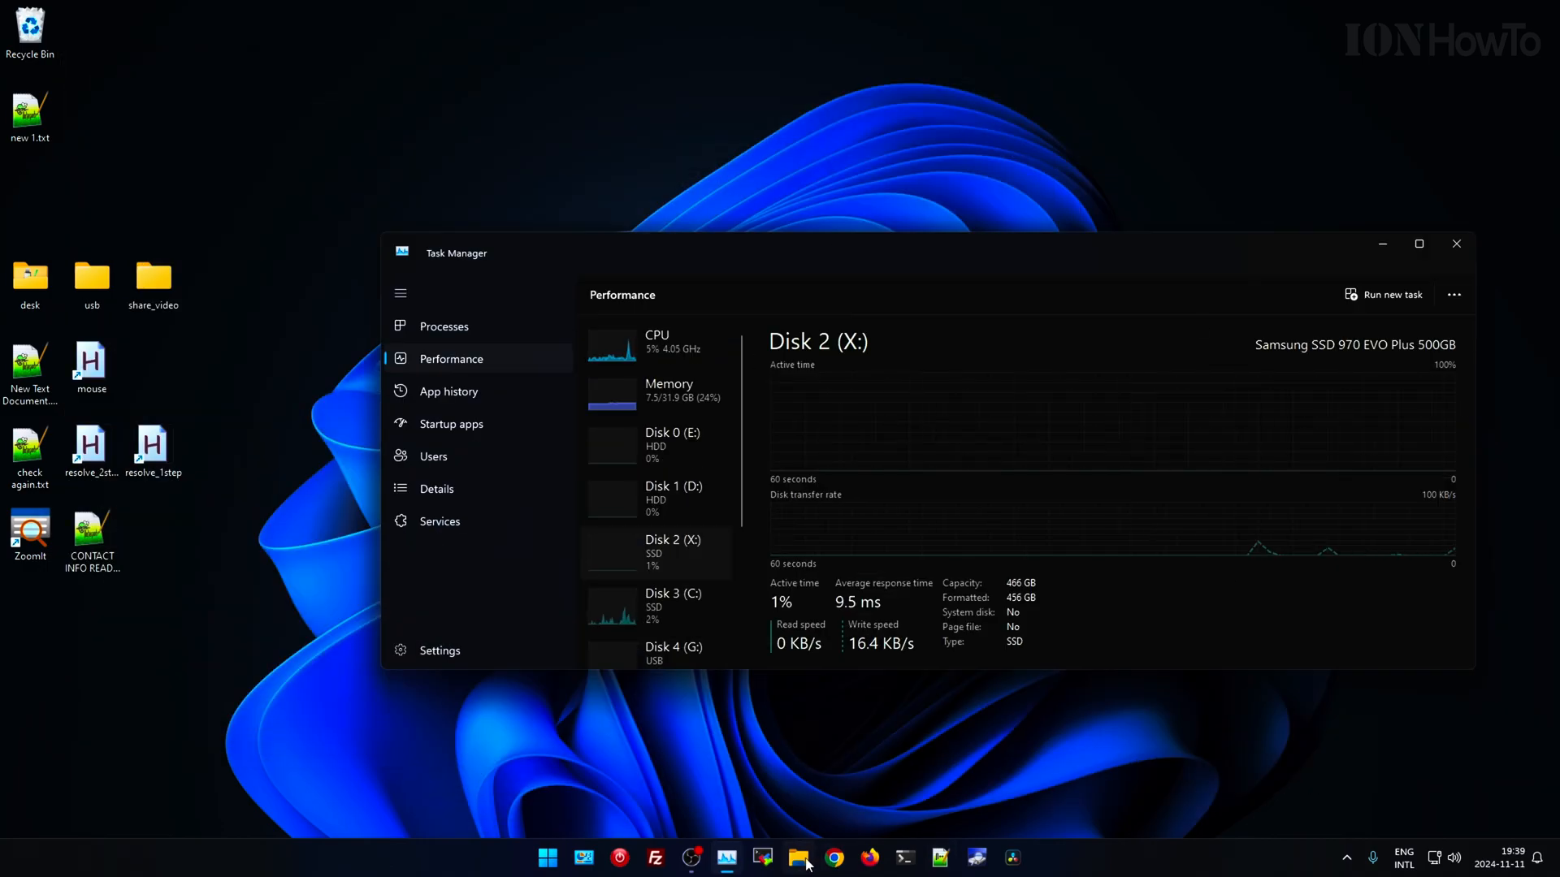
In Explorer, list the X: drive's driver files and inspect the Microsoft disk.sys version.
left_click(1010, 858)
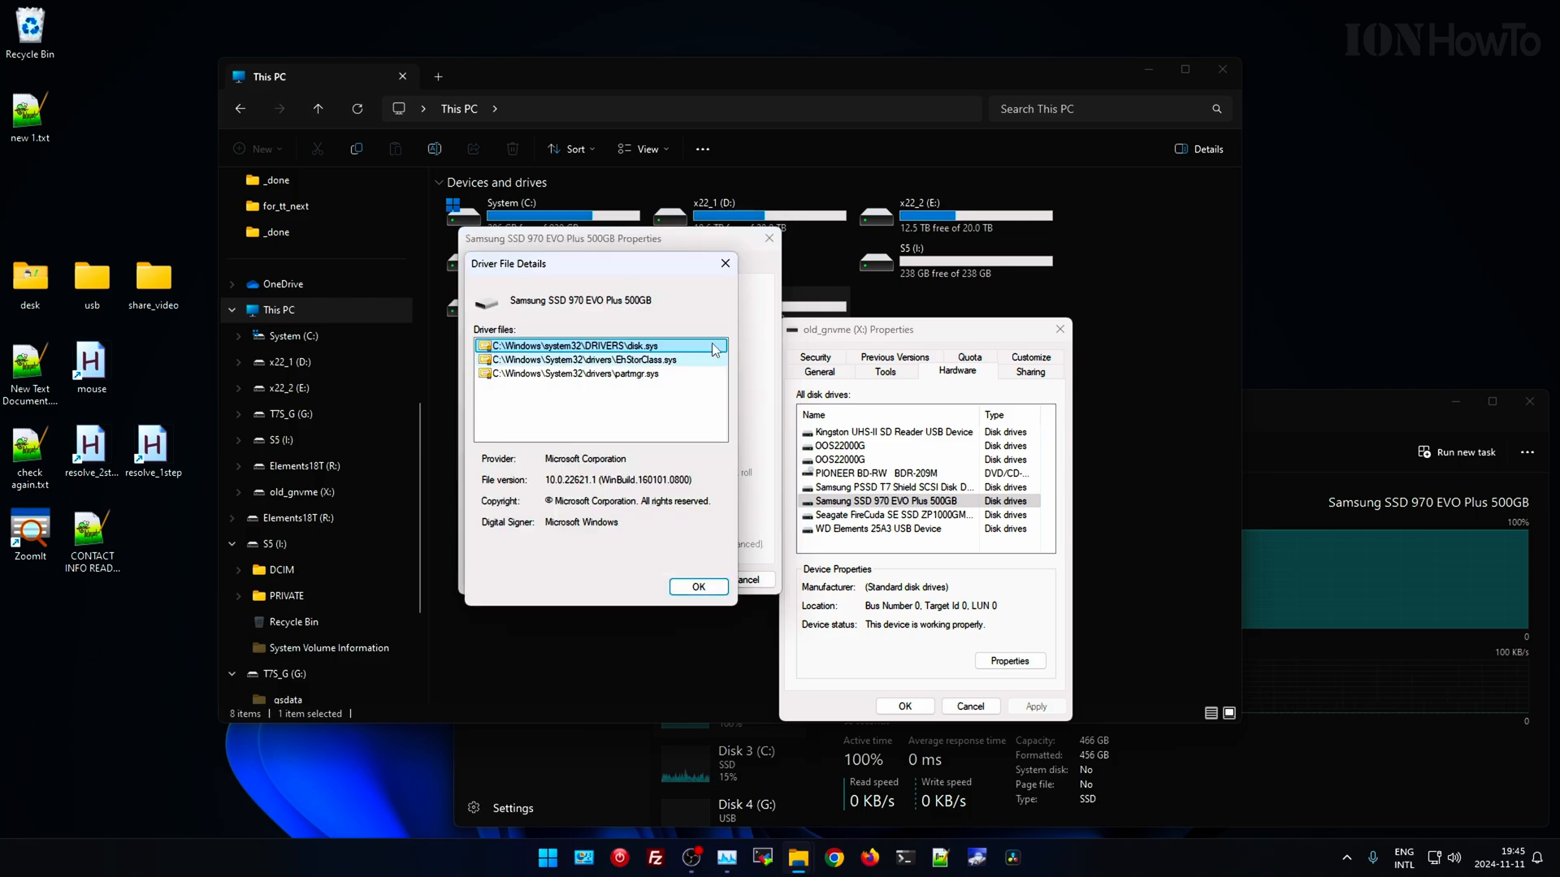
left_click(697, 587)
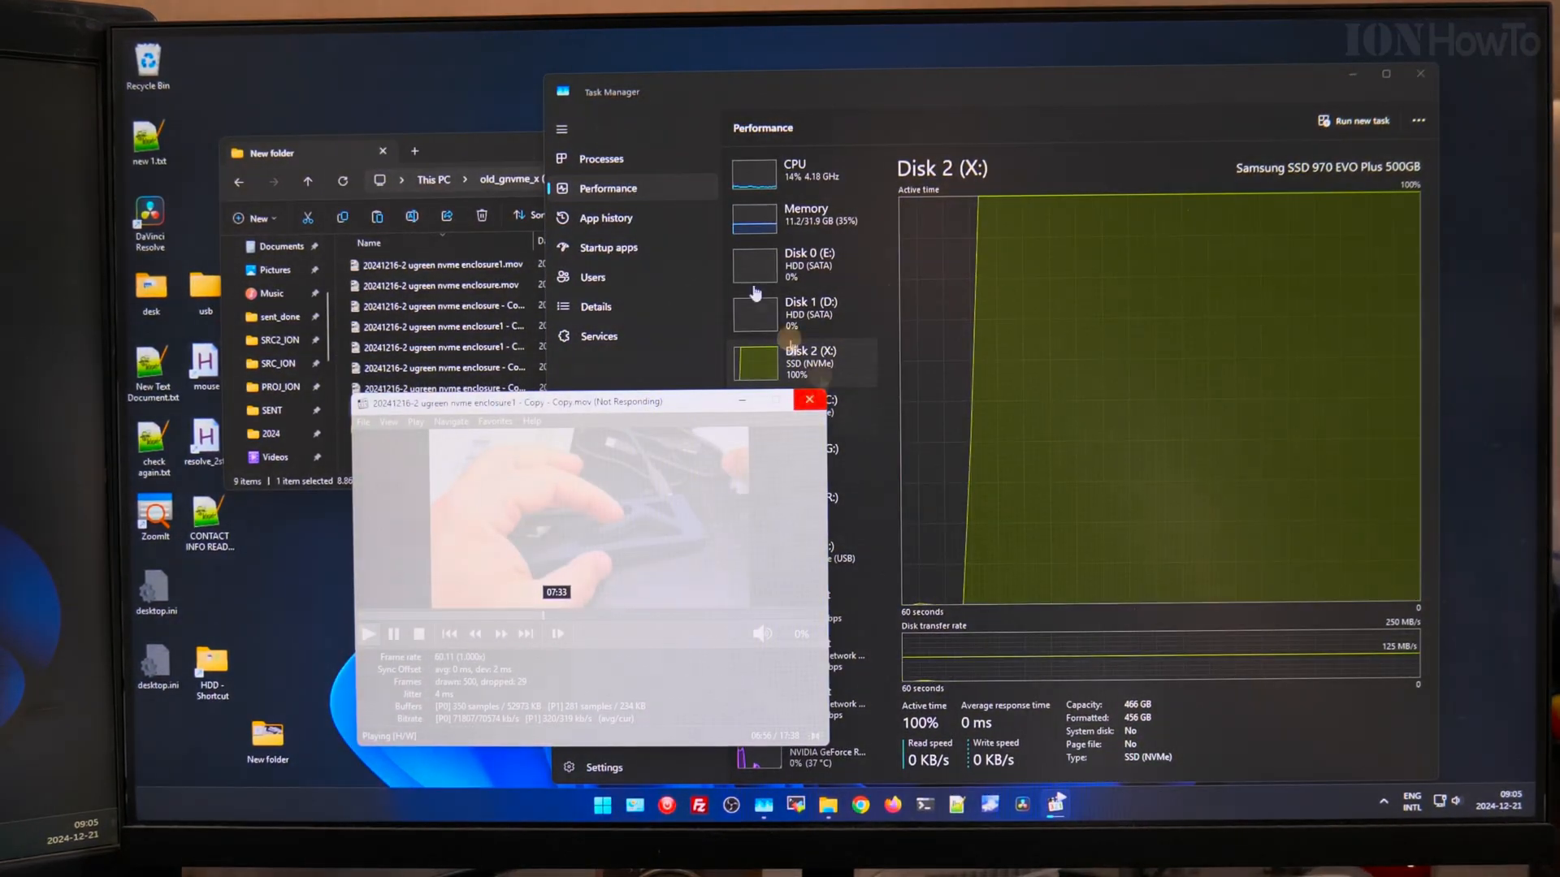
Watch Disk 2 (X:) at 100%, enter the _Resolve folder and cancel the stalled copy.
left_click(299, 151)
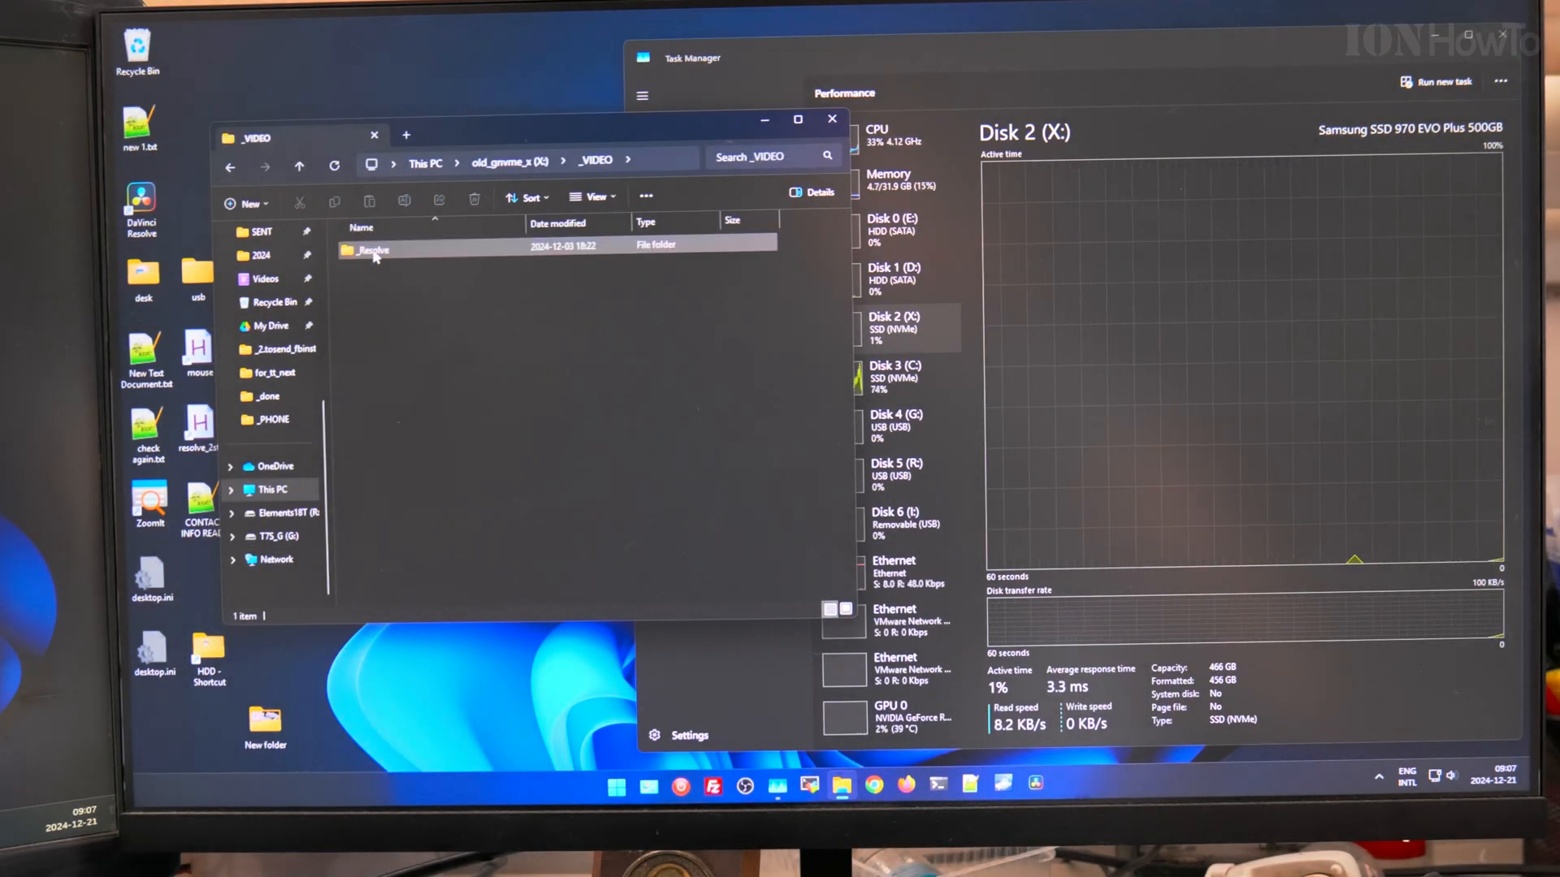
double_click(375, 268)
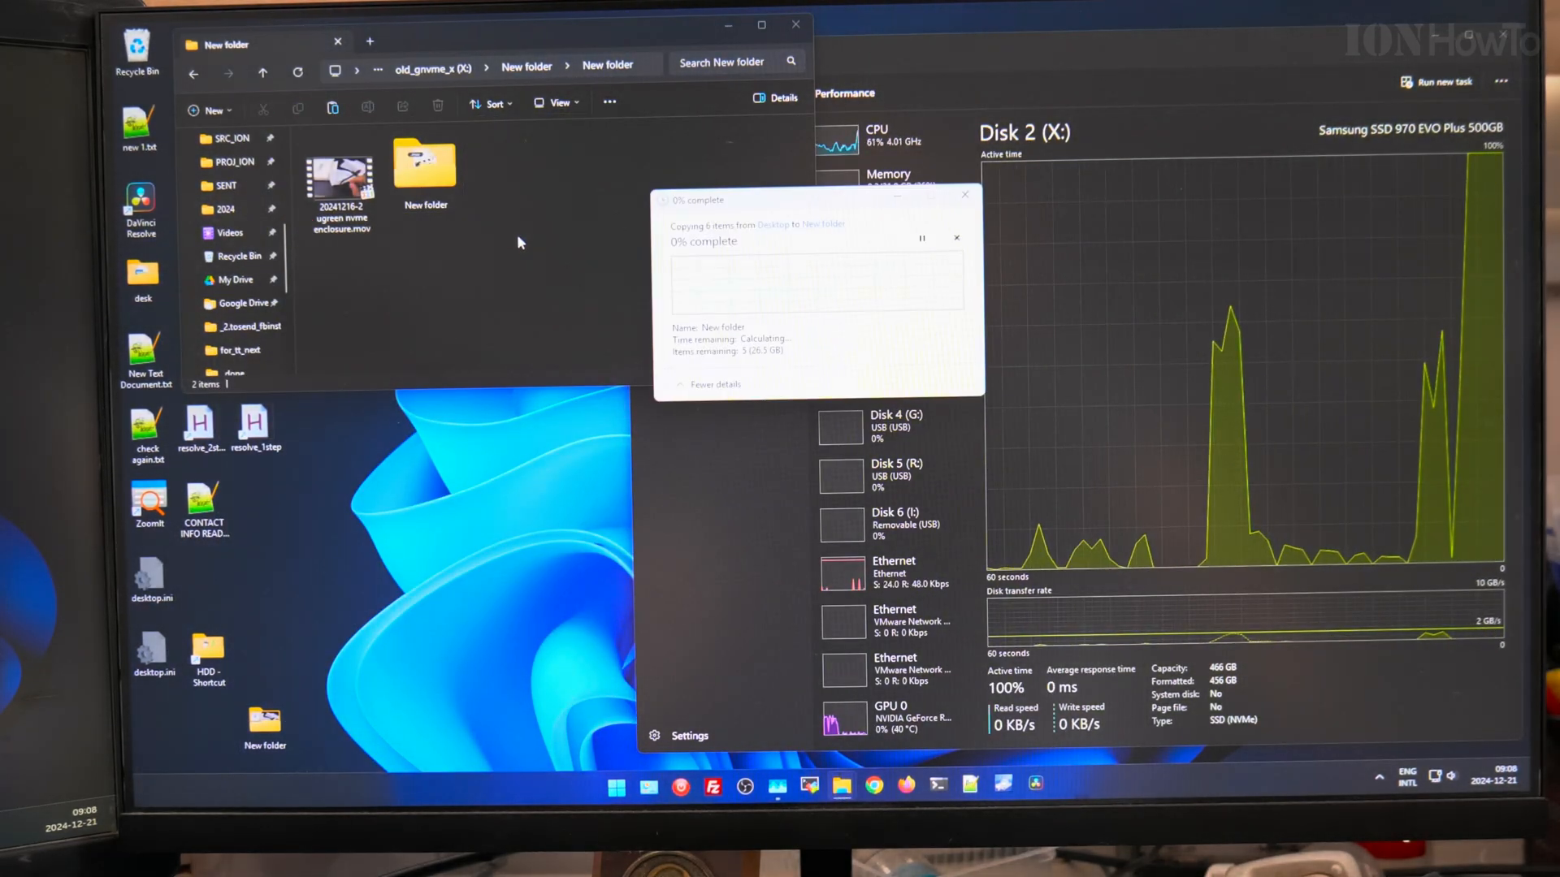
left_click(956, 237)
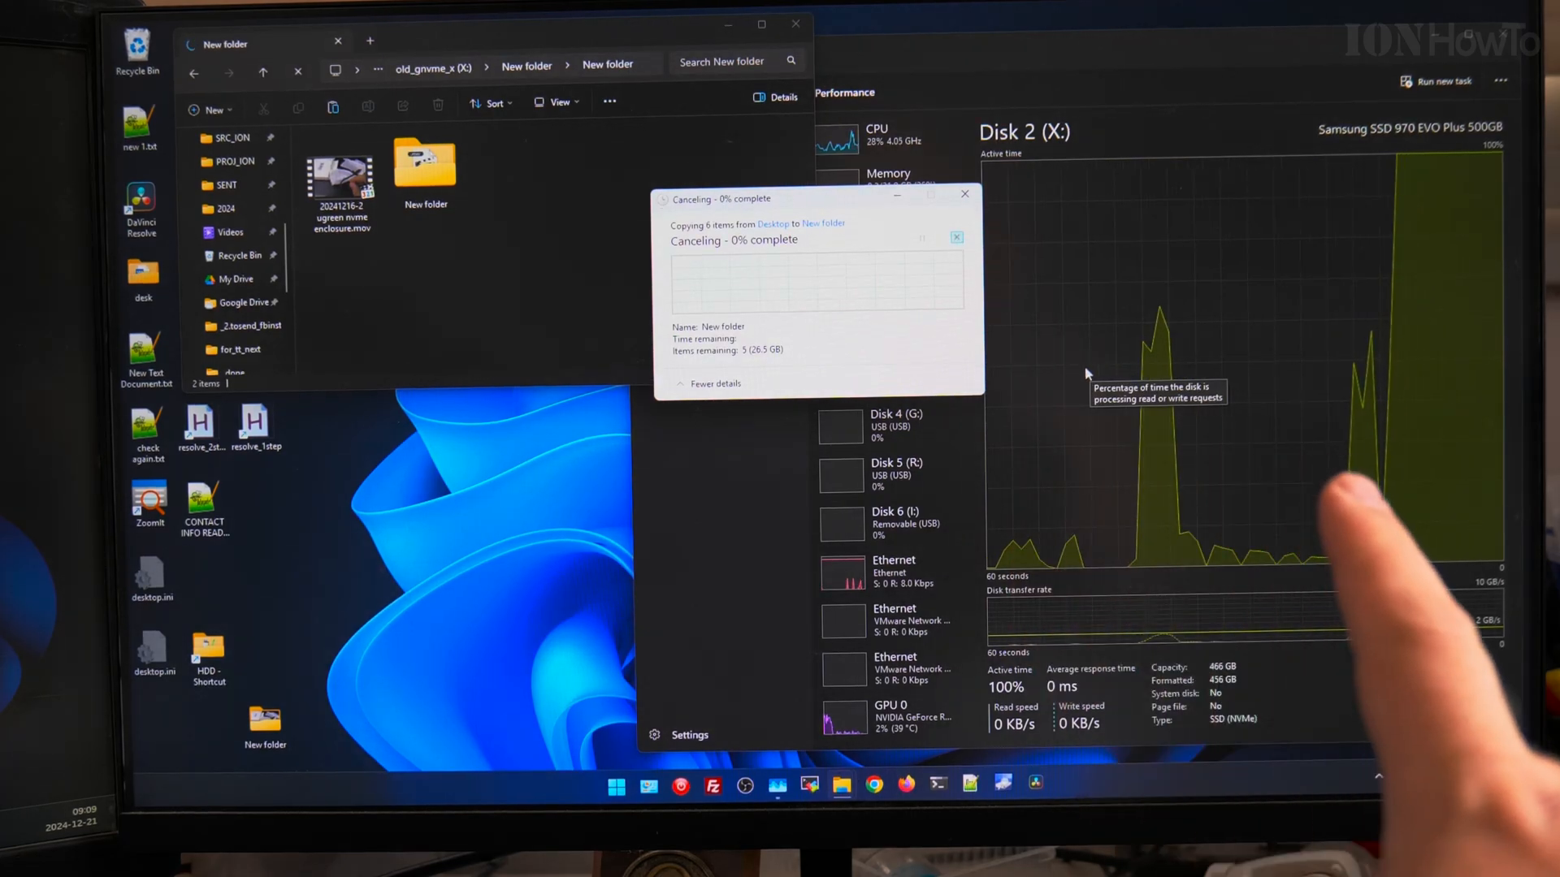